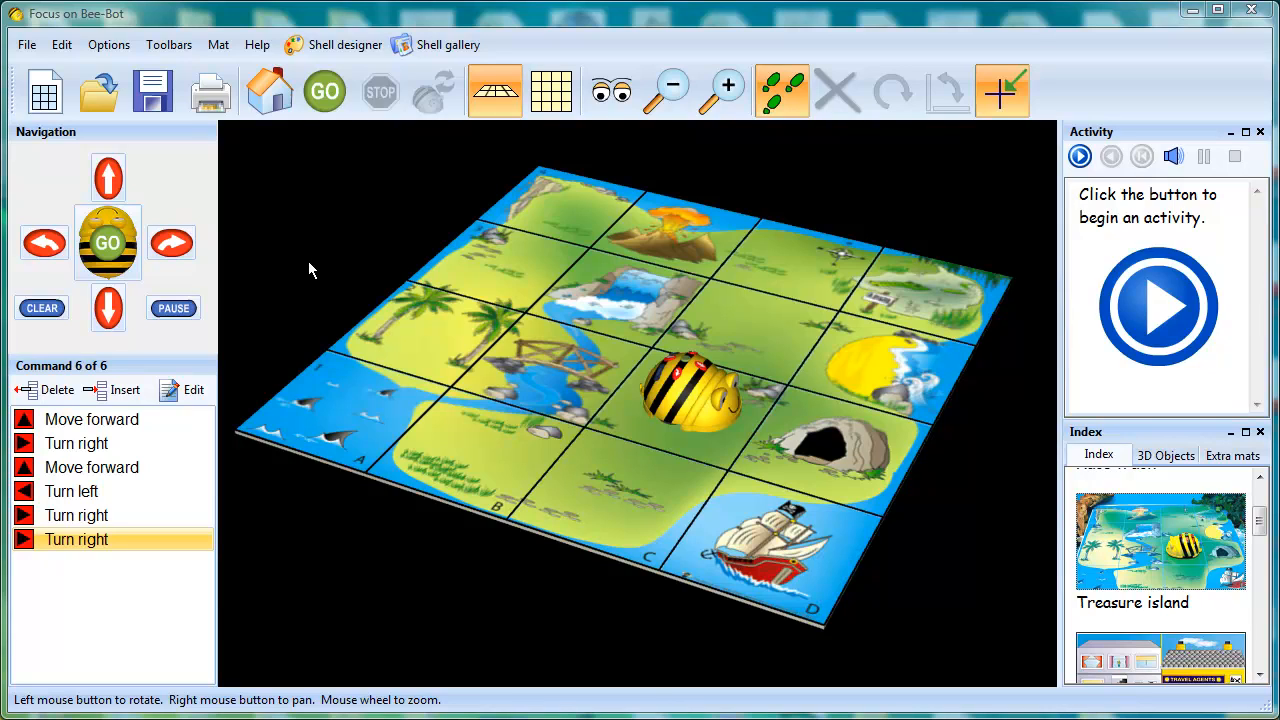
{"action": "mouse_move", "coordinate": [345, 44]}
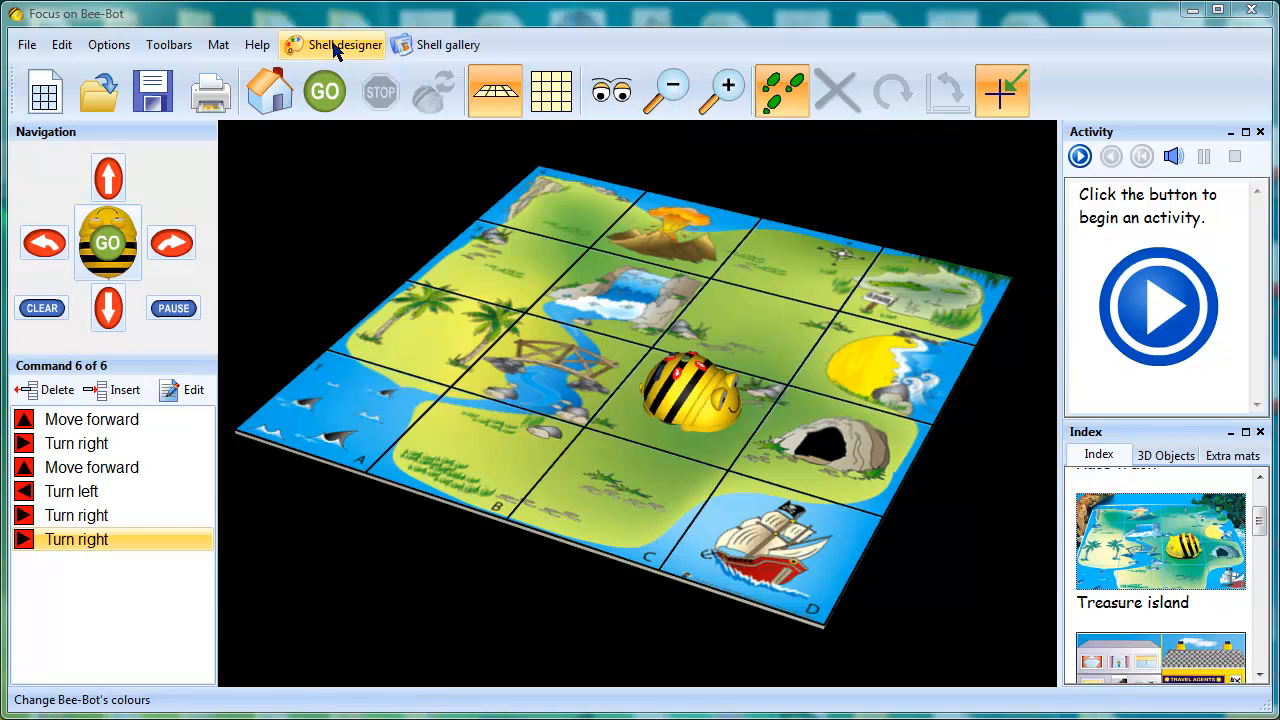
Step: Launch the Bee-Bot Shell Designer from the menu bar, showing a blank drawing area
{"action": "left_click", "coordinate": [343, 45]}
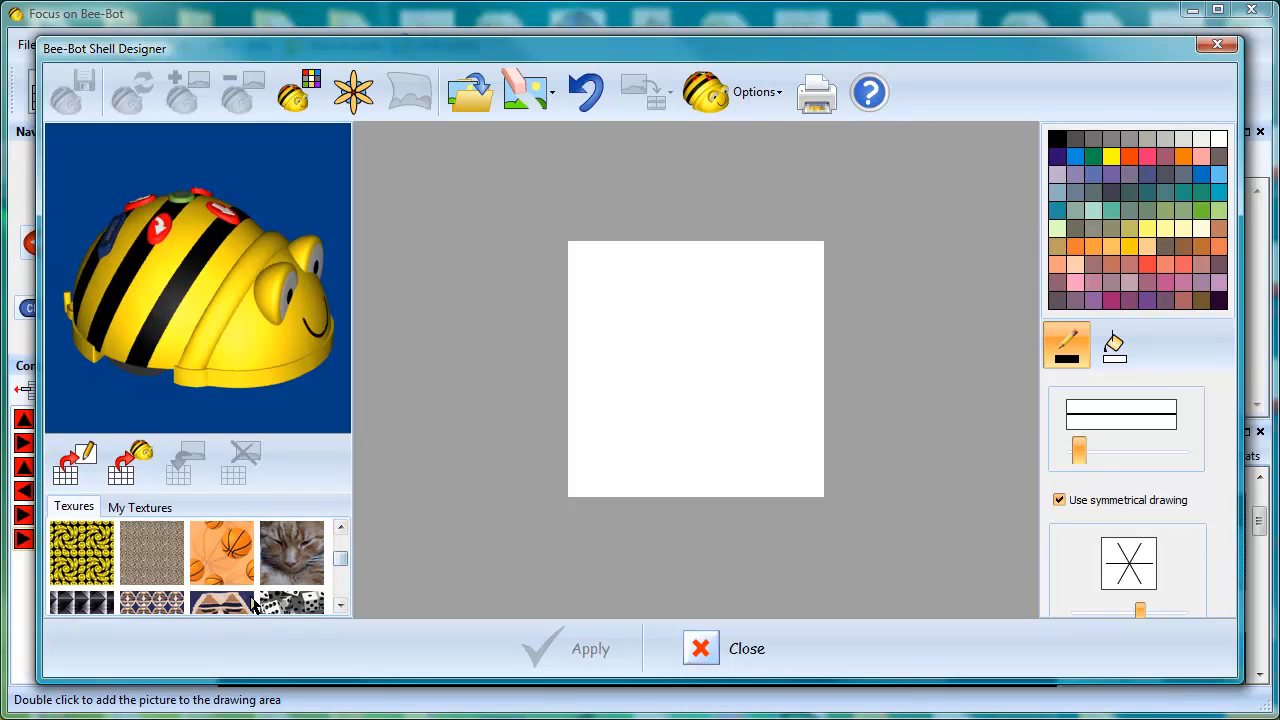
Step: Tile the woven hexagon texture onto the shell, then rotate the preview to inspect it
{"action": "left_click", "coordinate": [340, 570]}
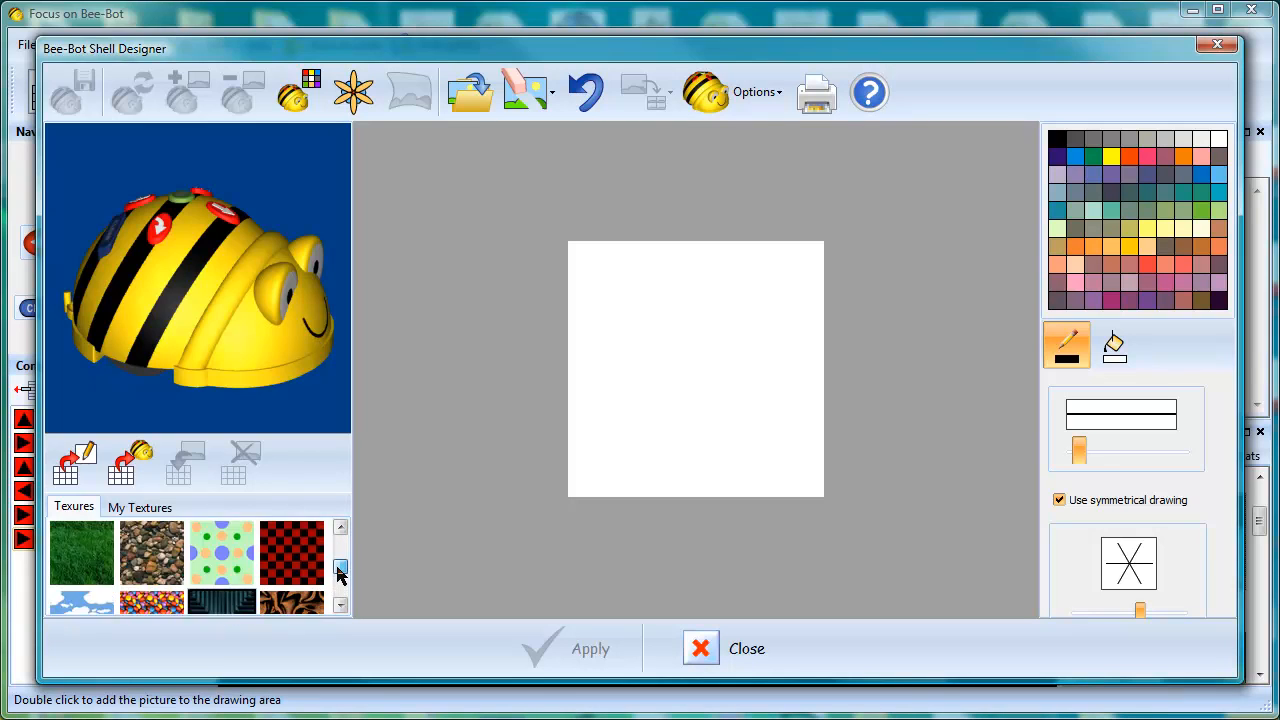
{"action": "double_click", "coordinate": [221, 552]}
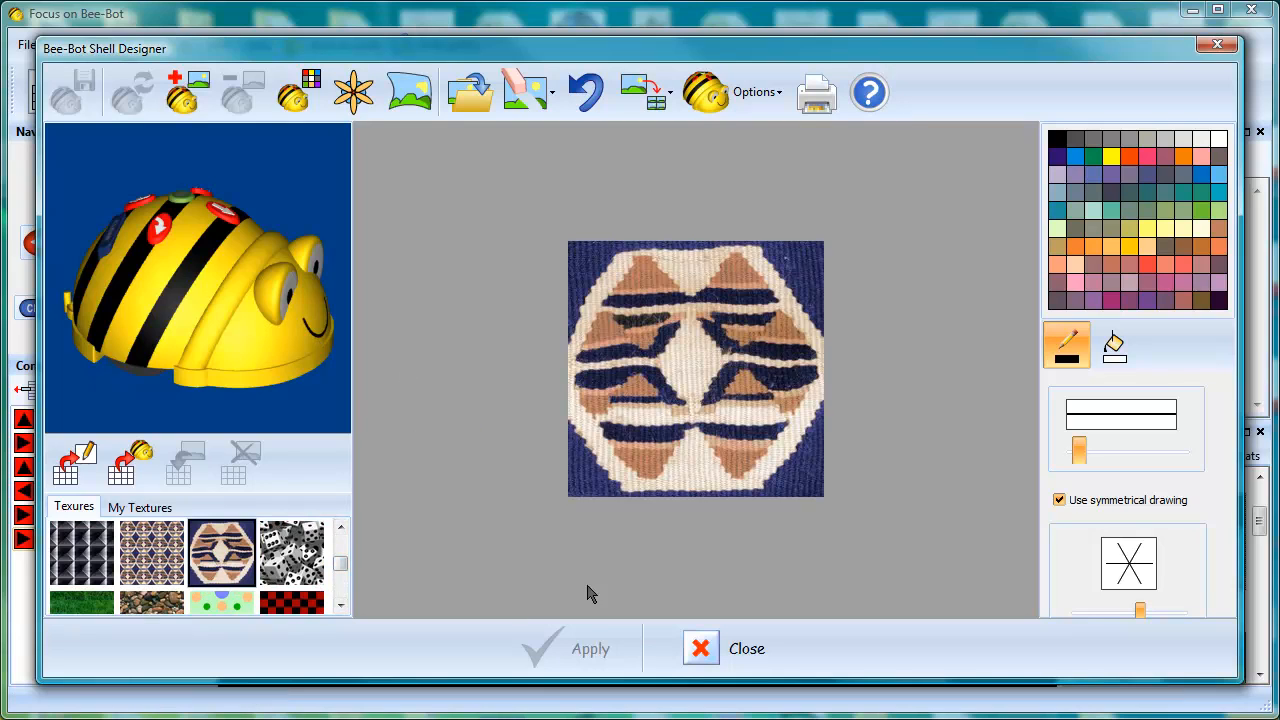
{"action": "mouse_move", "coordinate": [790, 165]}
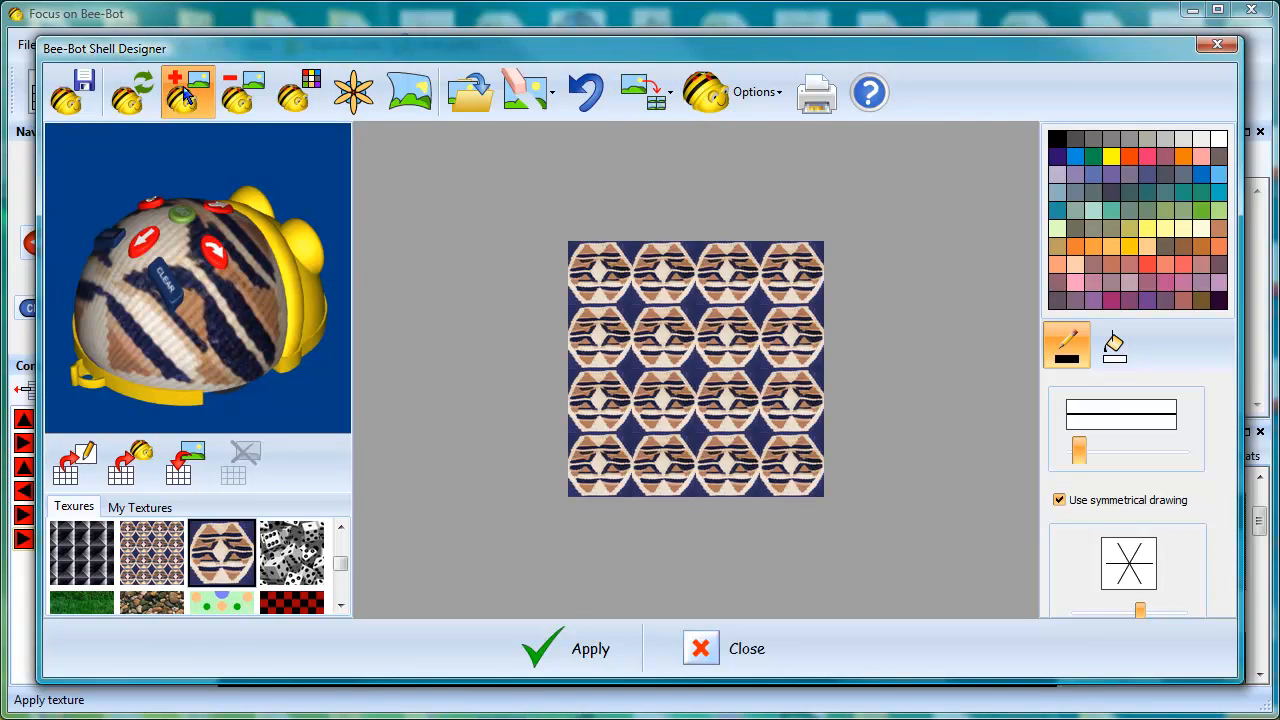
{"action": "left_click", "coordinate": [188, 91]}
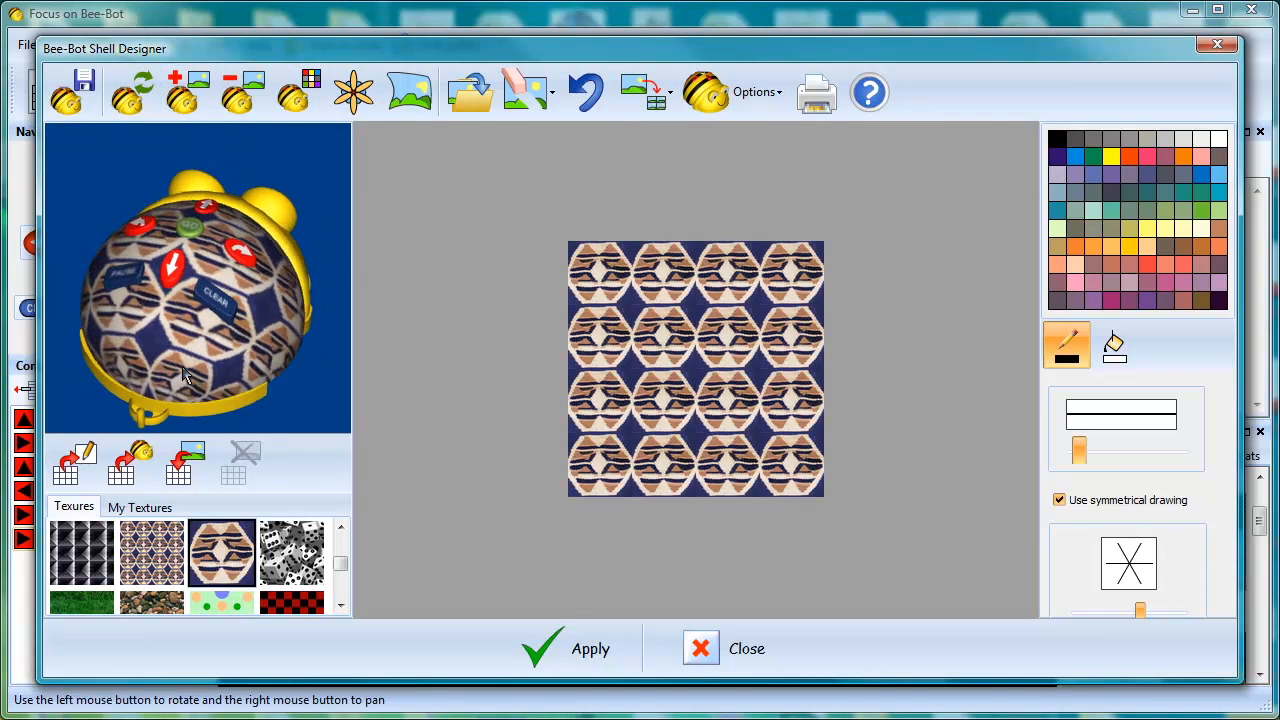
{"action": "left_click_drag", "start_coordinate": [185, 375], "coordinate": [85, 360]}
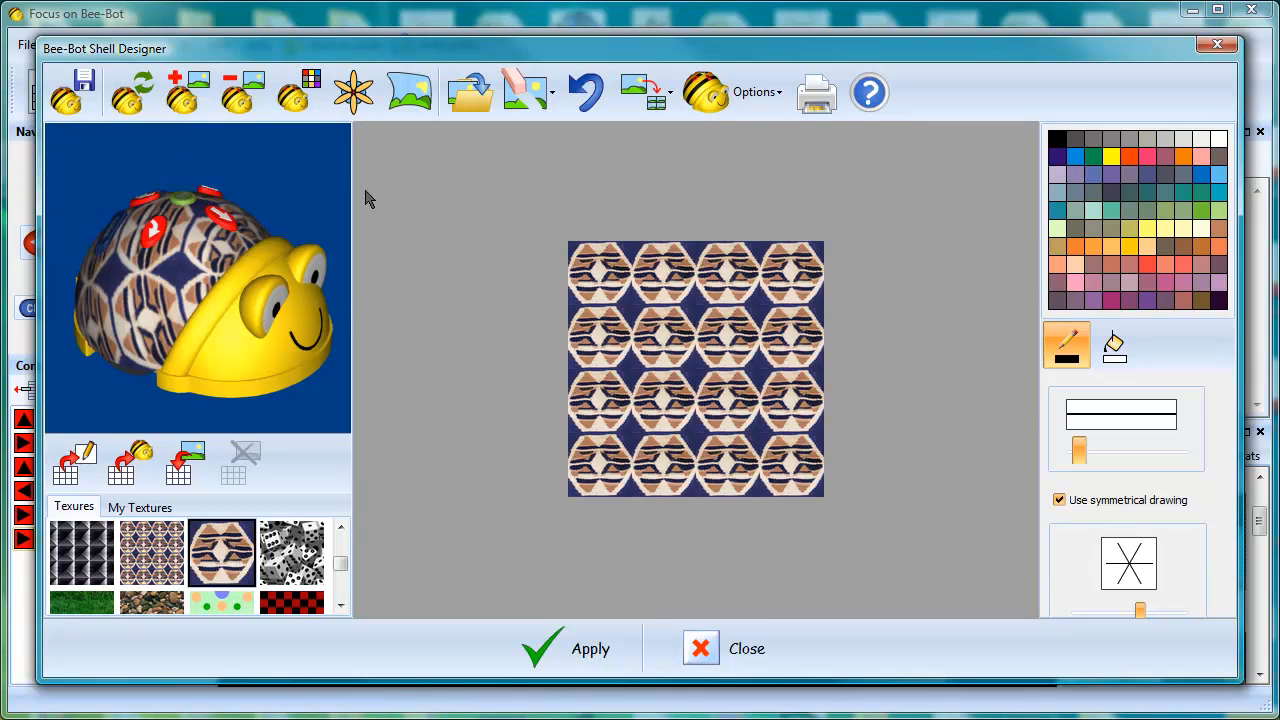
Step: Set the Bee-Bot's body colour to blue and add the woven design to the shell gallery
{"action": "left_click", "coordinate": [705, 91]}
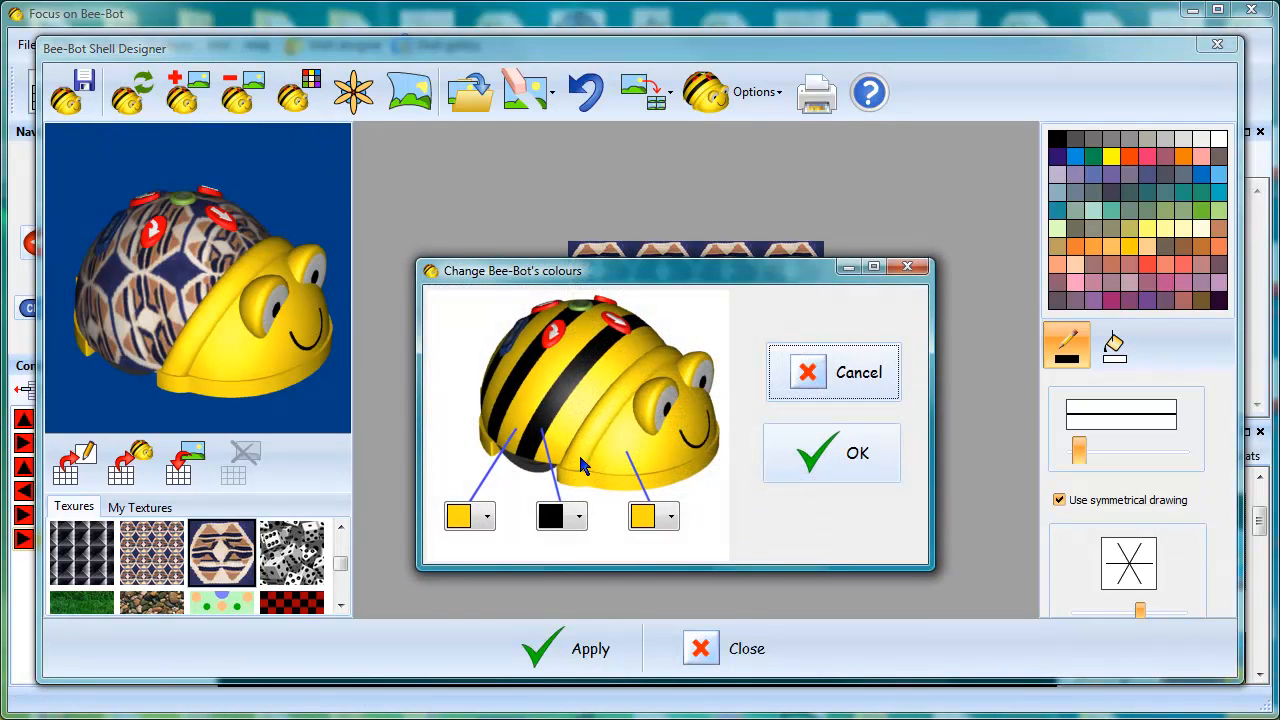
{"action": "left_click", "coordinate": [669, 516]}
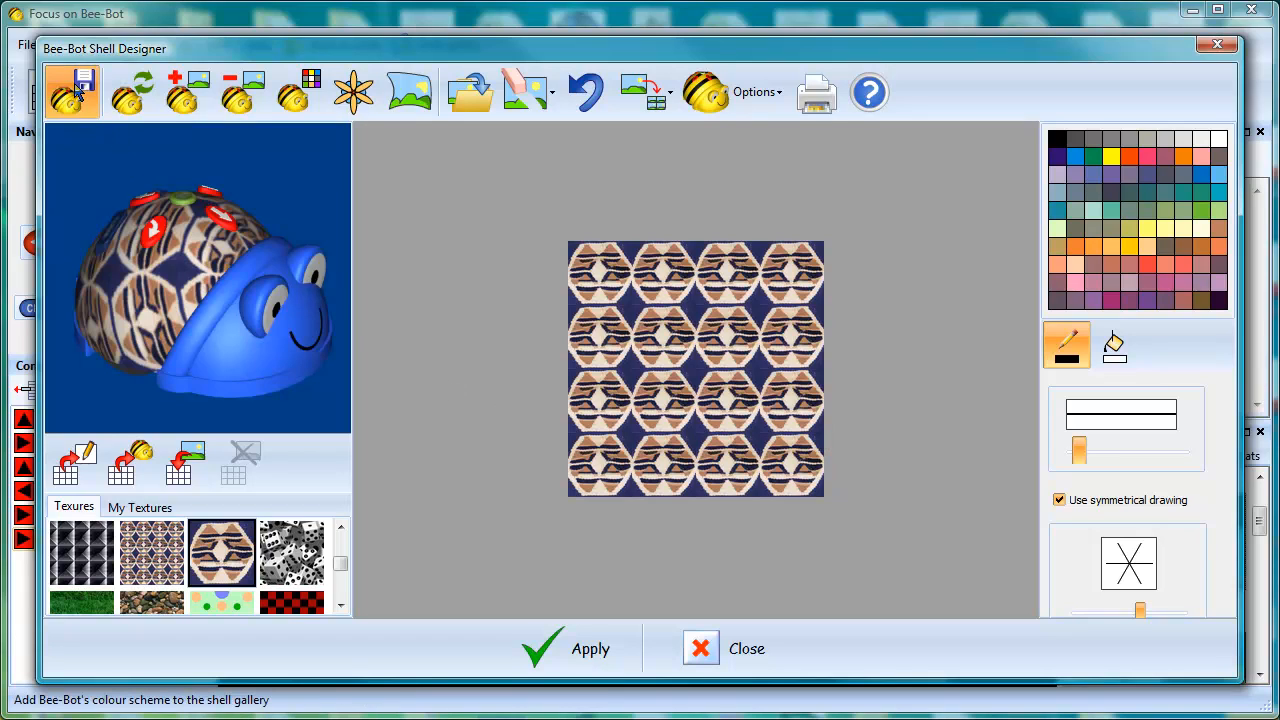
{"action": "left_click", "coordinate": [72, 91]}
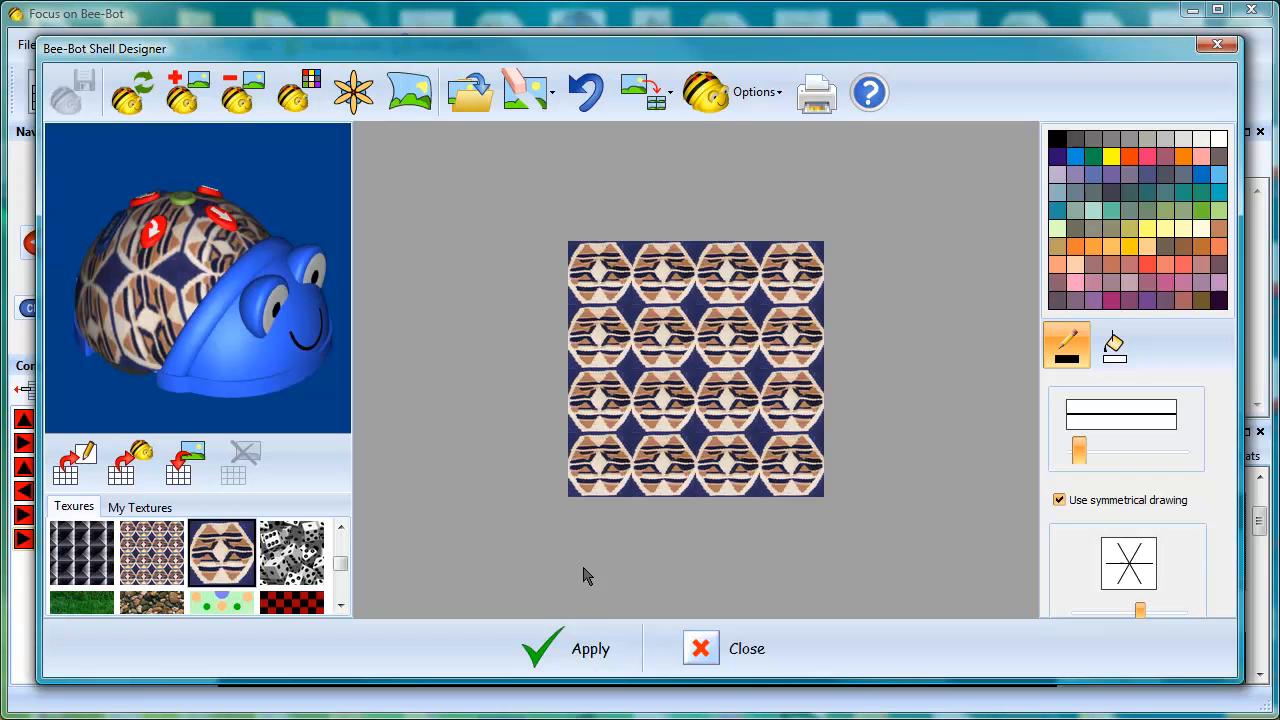
{"action": "mouse_move", "coordinate": [590, 650]}
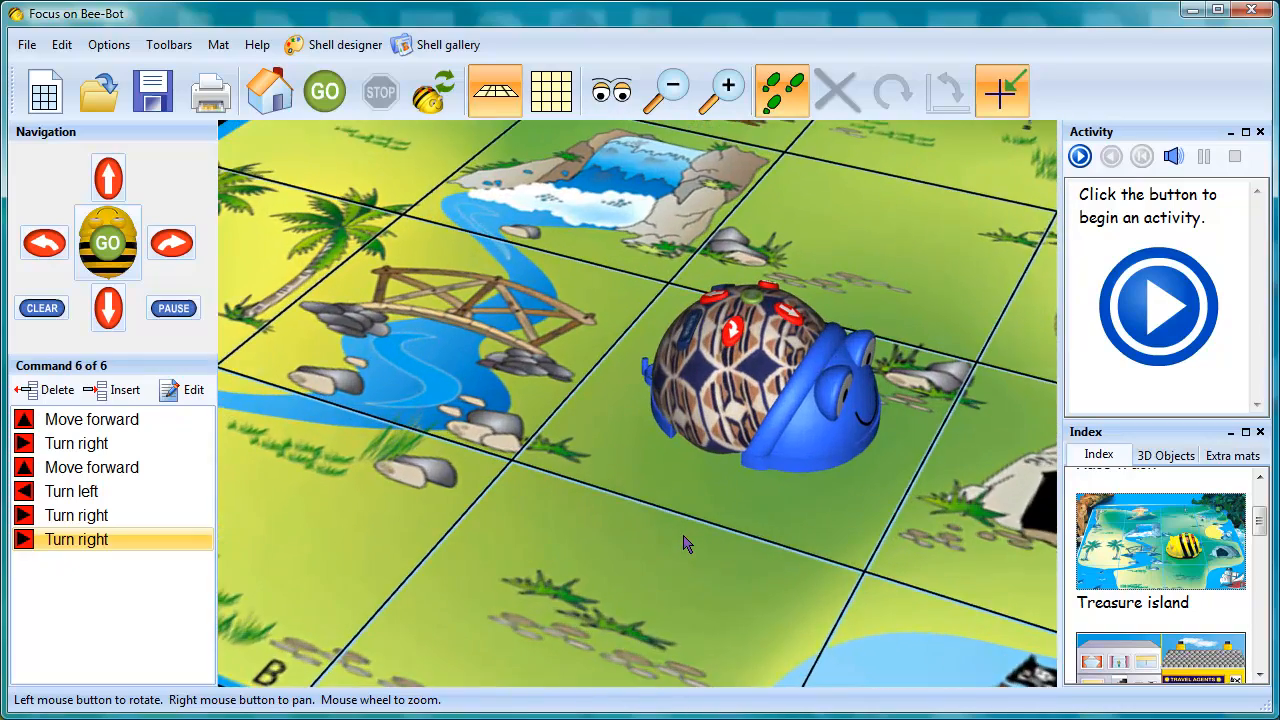
Step: Orbit around the blue woven-shell Bee-Bot on the mat, then bring up the Shell gallery
{"action": "left_click_drag", "start_coordinate": [687, 543], "coordinate": [615, 568]}
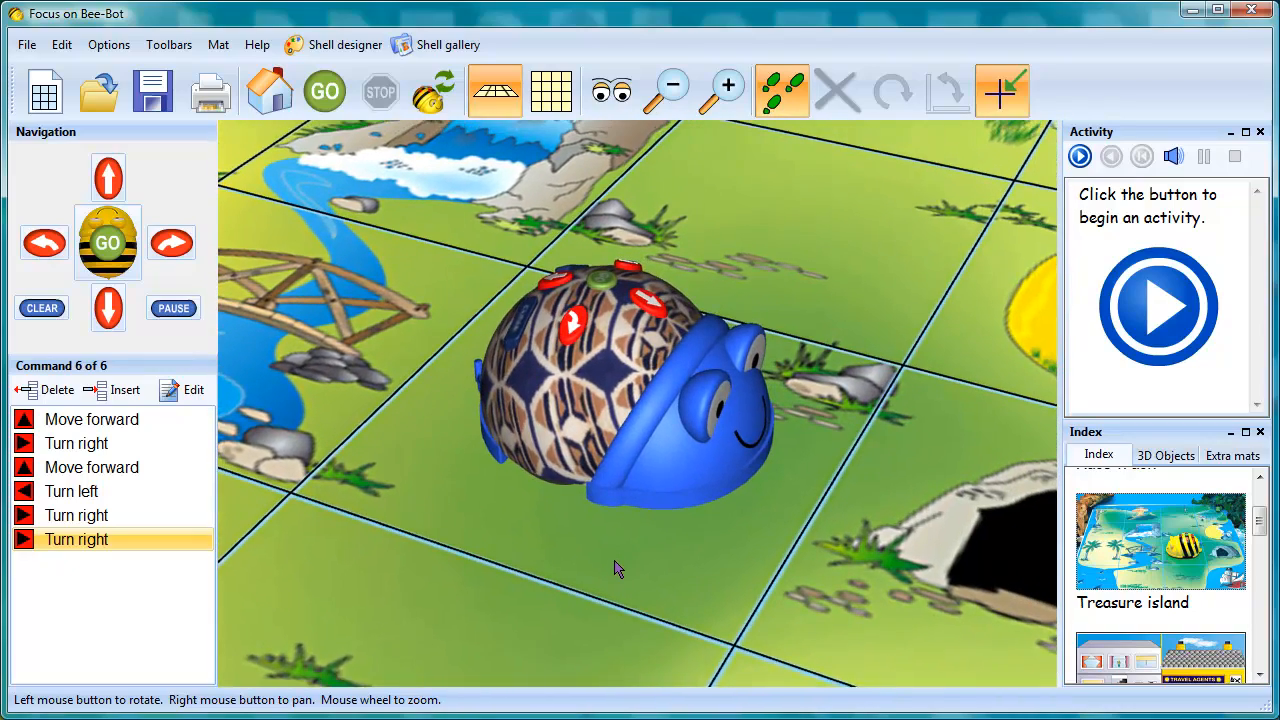
{"action": "left_click_drag", "start_coordinate": [615, 568], "coordinate": [632, 562]}
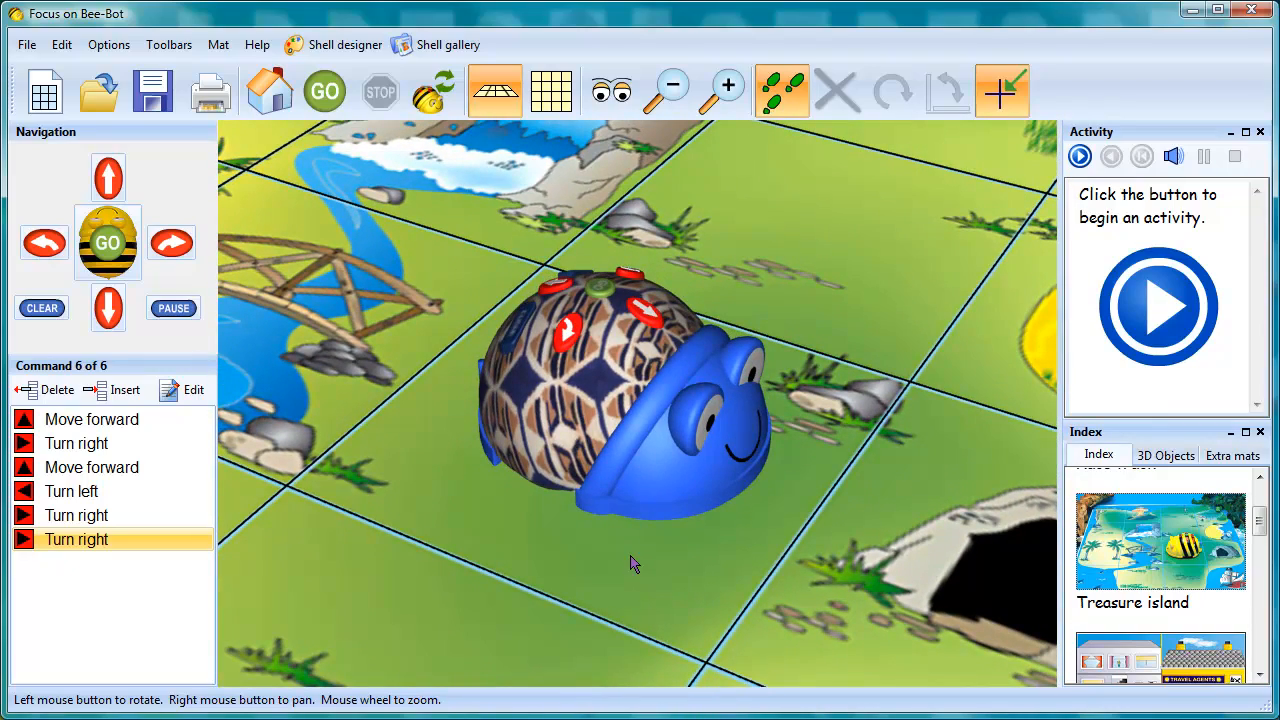
{"action": "mouse_move", "coordinate": [444, 252]}
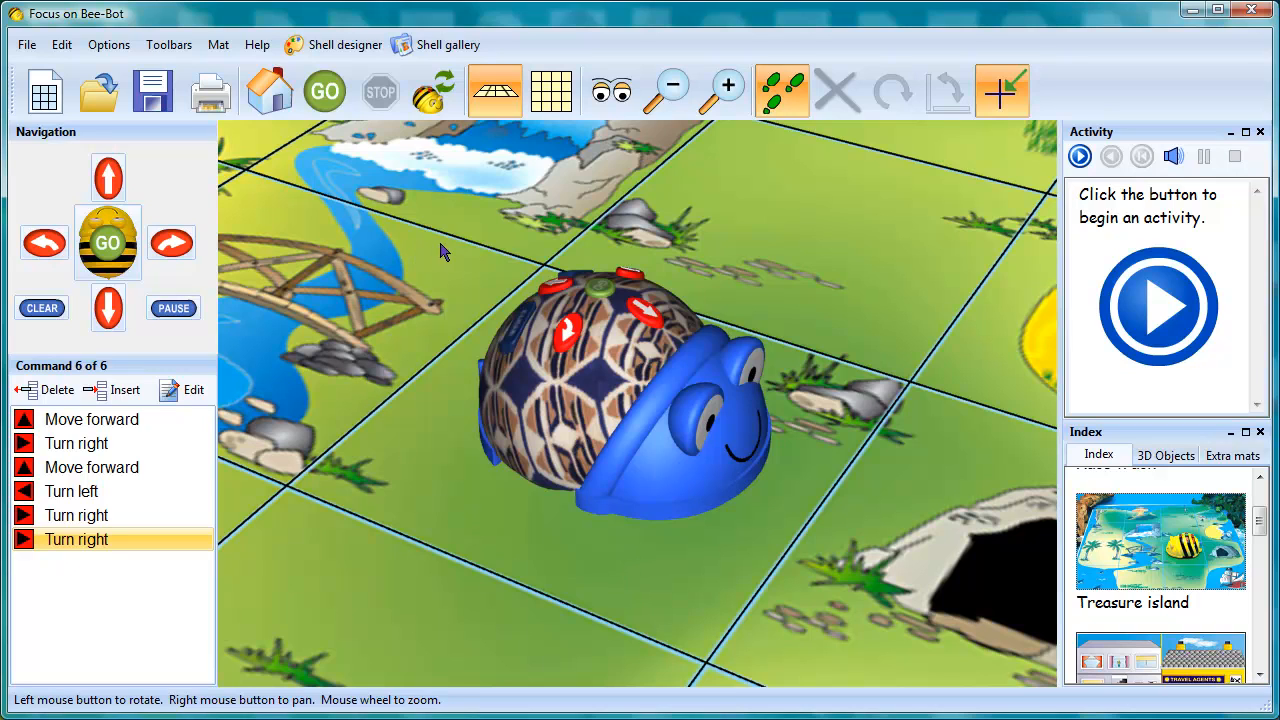
{"action": "left_click", "coordinate": [447, 44]}
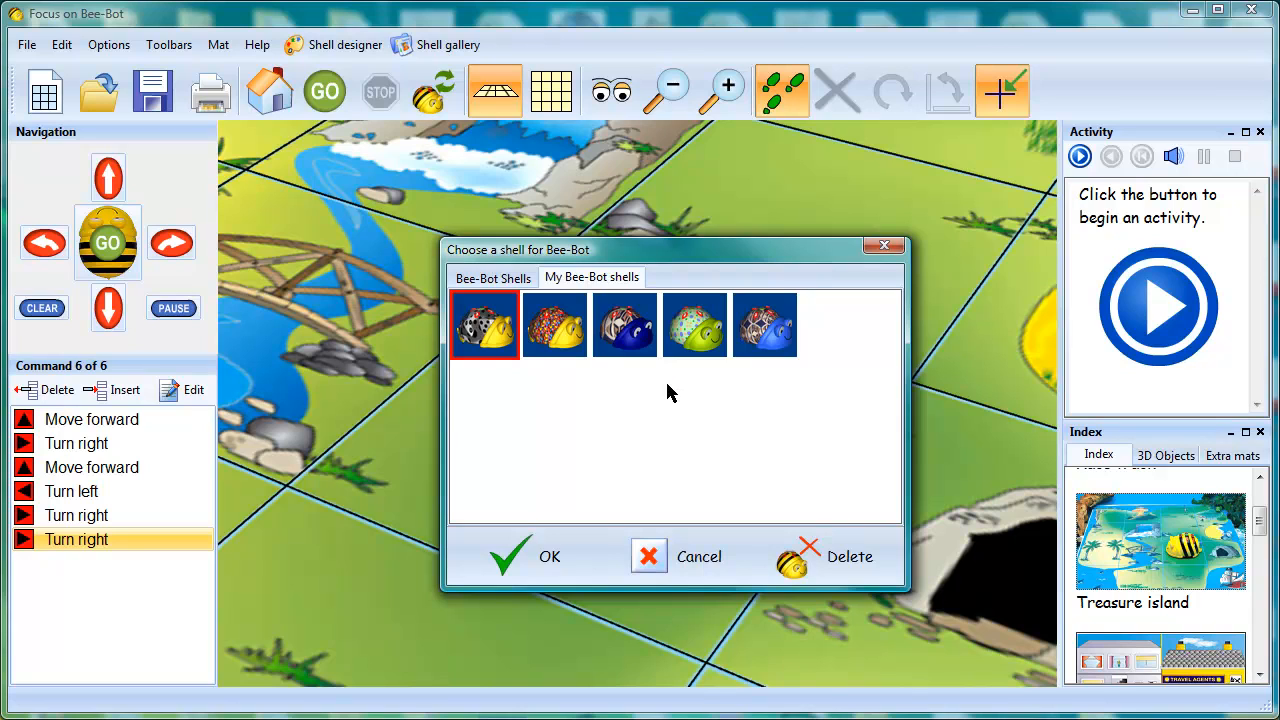
Step: Pick a built-in shell from the Bee-Bot Shells collection instead of a saved one
{"action": "left_click", "coordinate": [694, 324]}
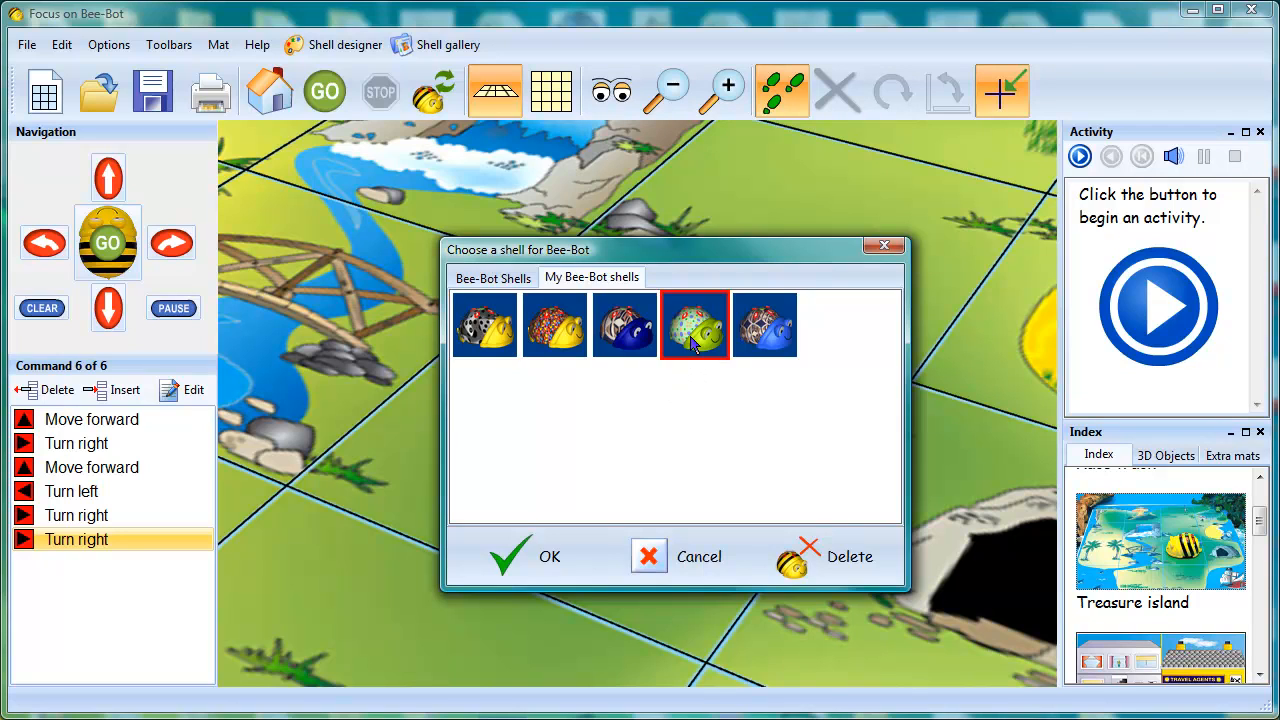
{"action": "left_click", "coordinate": [526, 556]}
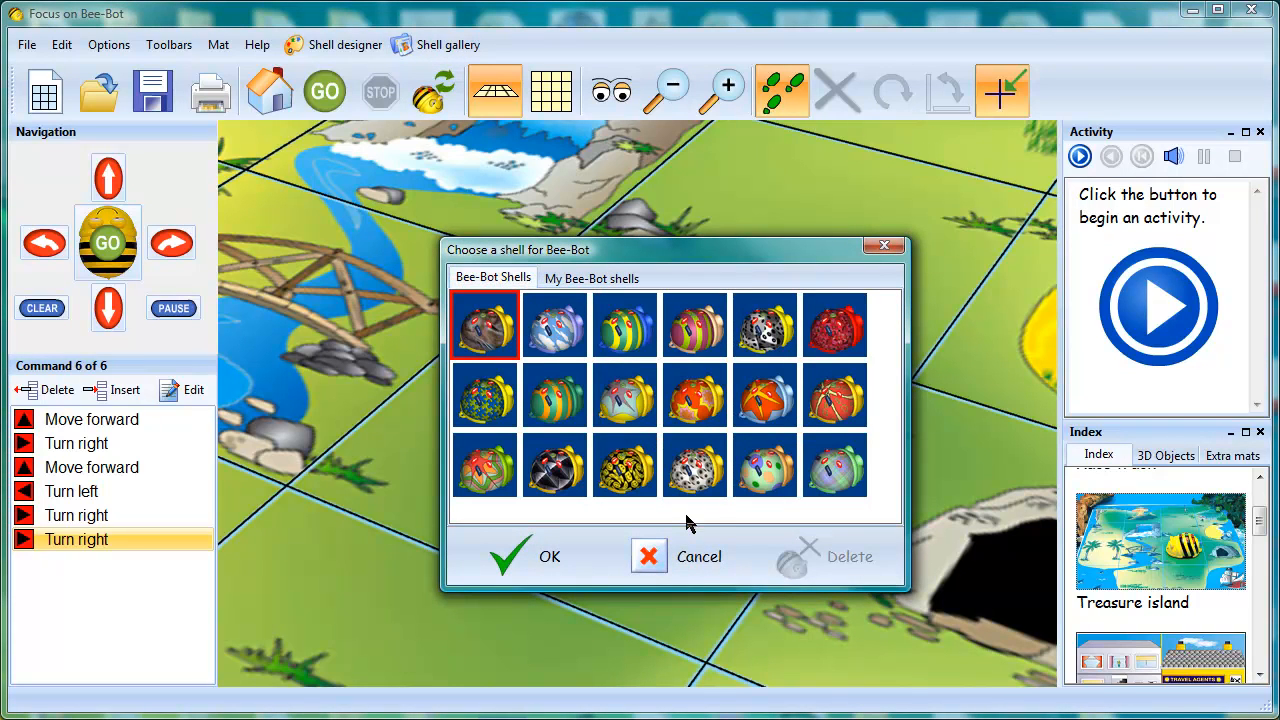
{"action": "mouse_move", "coordinate": [718, 515]}
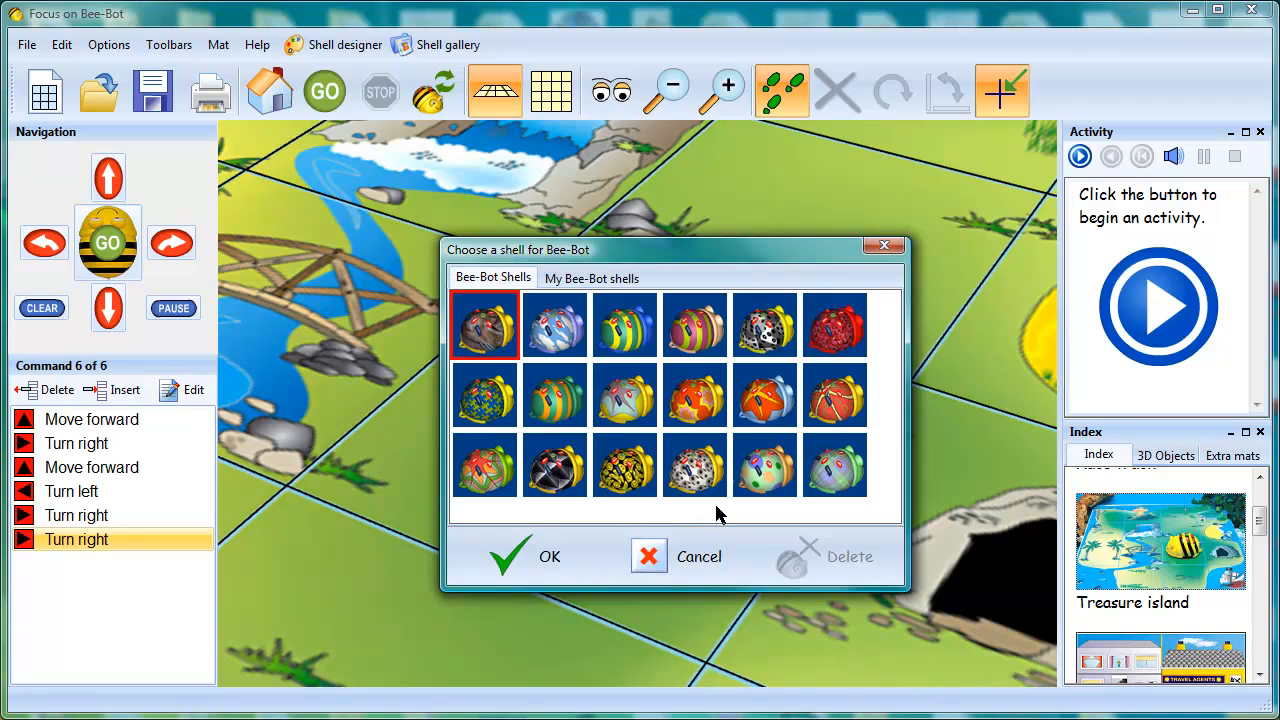
{"action": "left_click", "coordinate": [525, 556]}
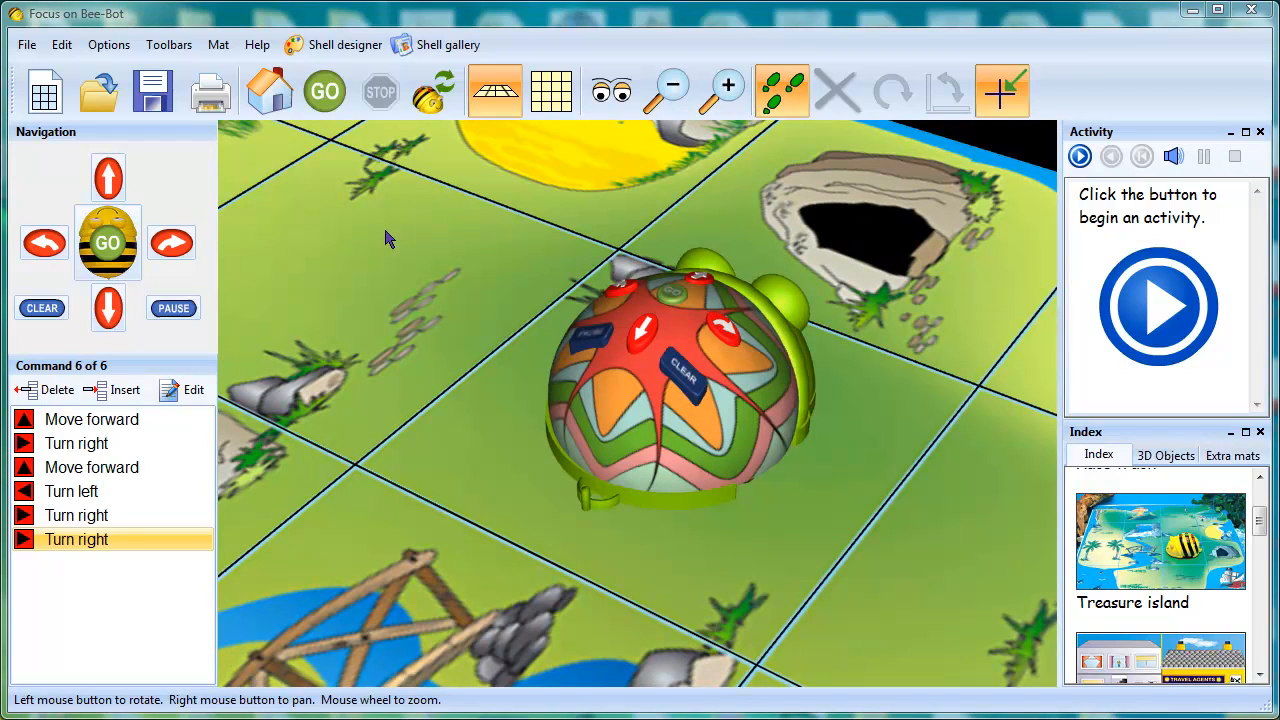
{"action": "mouse_move", "coordinate": [413, 233]}
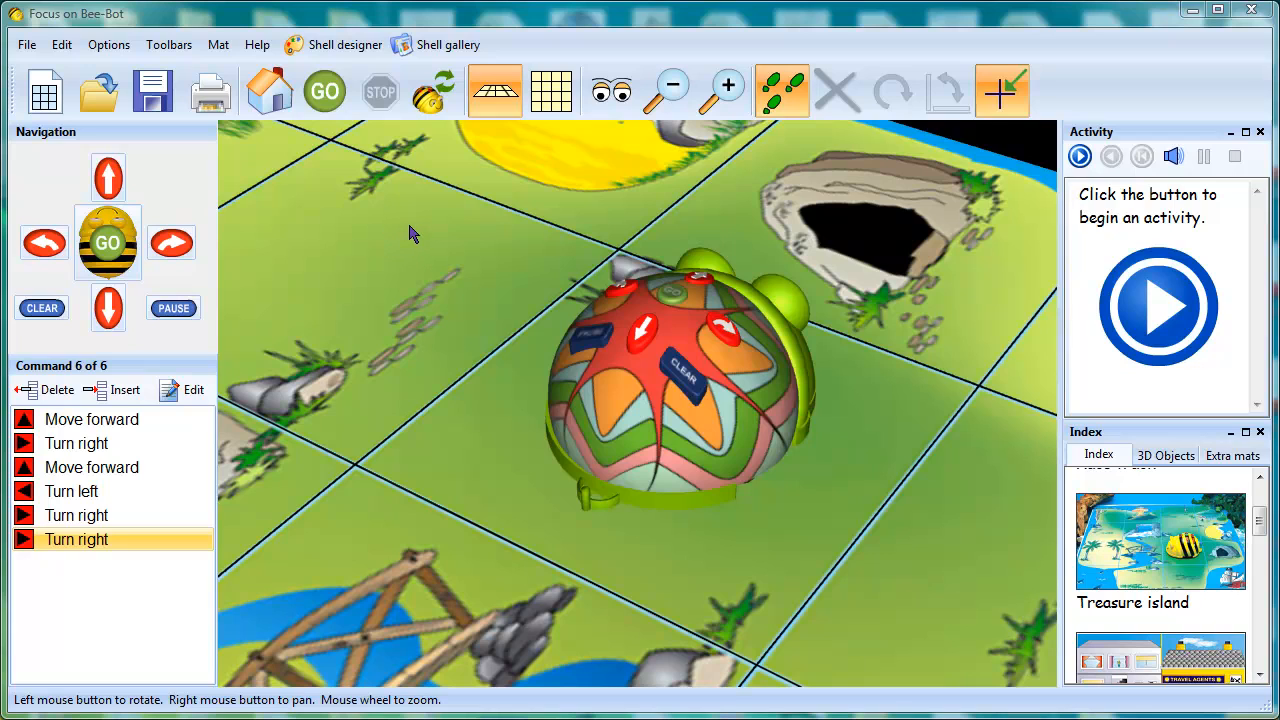
{"action": "mouse_move", "coordinate": [344, 44]}
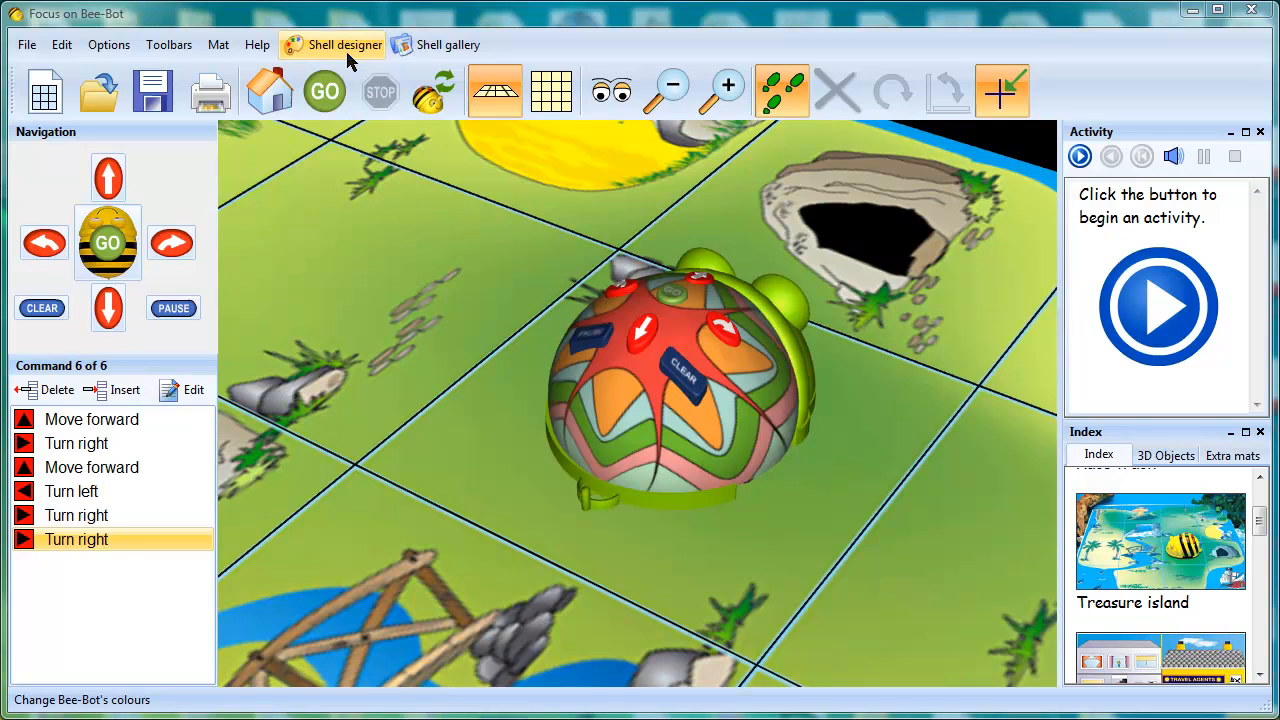
Step: Return to the Shell Designer to begin a new star pattern
{"action": "left_click", "coordinate": [344, 44]}
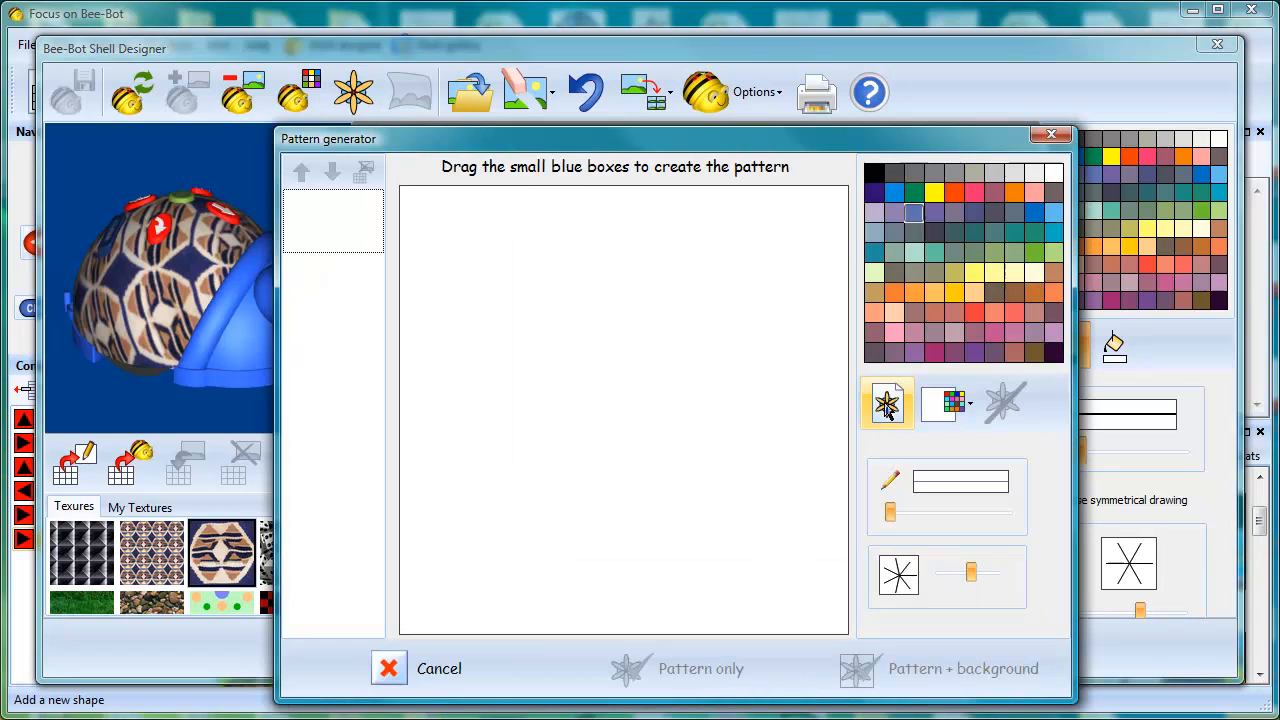
{"action": "mouse_move", "coordinate": [887, 403]}
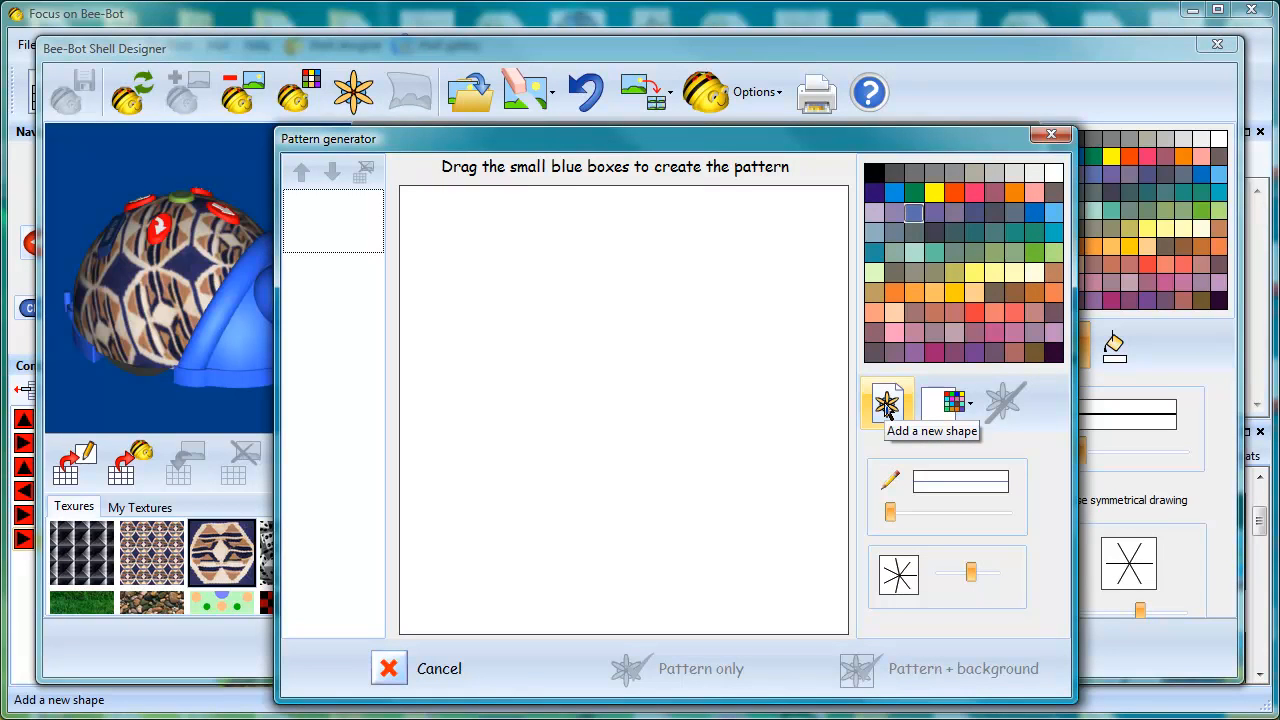
Step: Add a seven-pointed star with deeper curves, orange colours and a thicker outline
{"action": "left_click", "coordinate": [887, 402]}
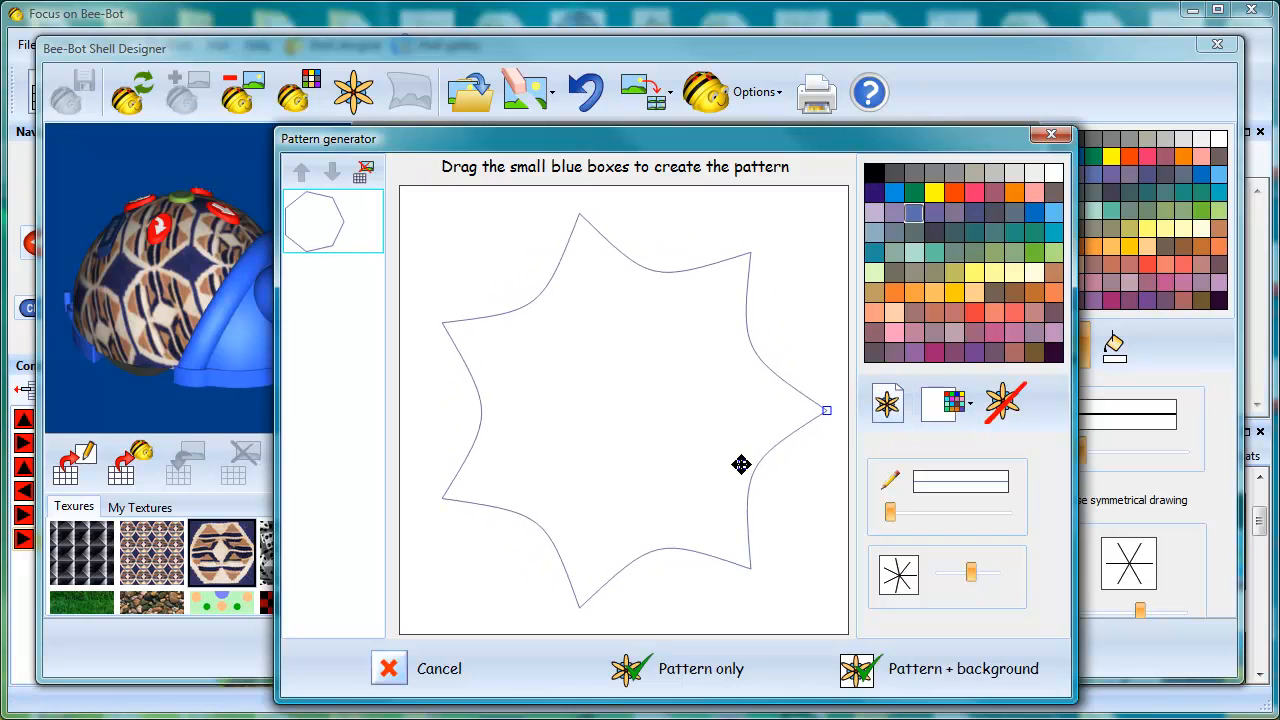
{"action": "left_click_drag", "start_coordinate": [742, 464], "coordinate": [713, 450]}
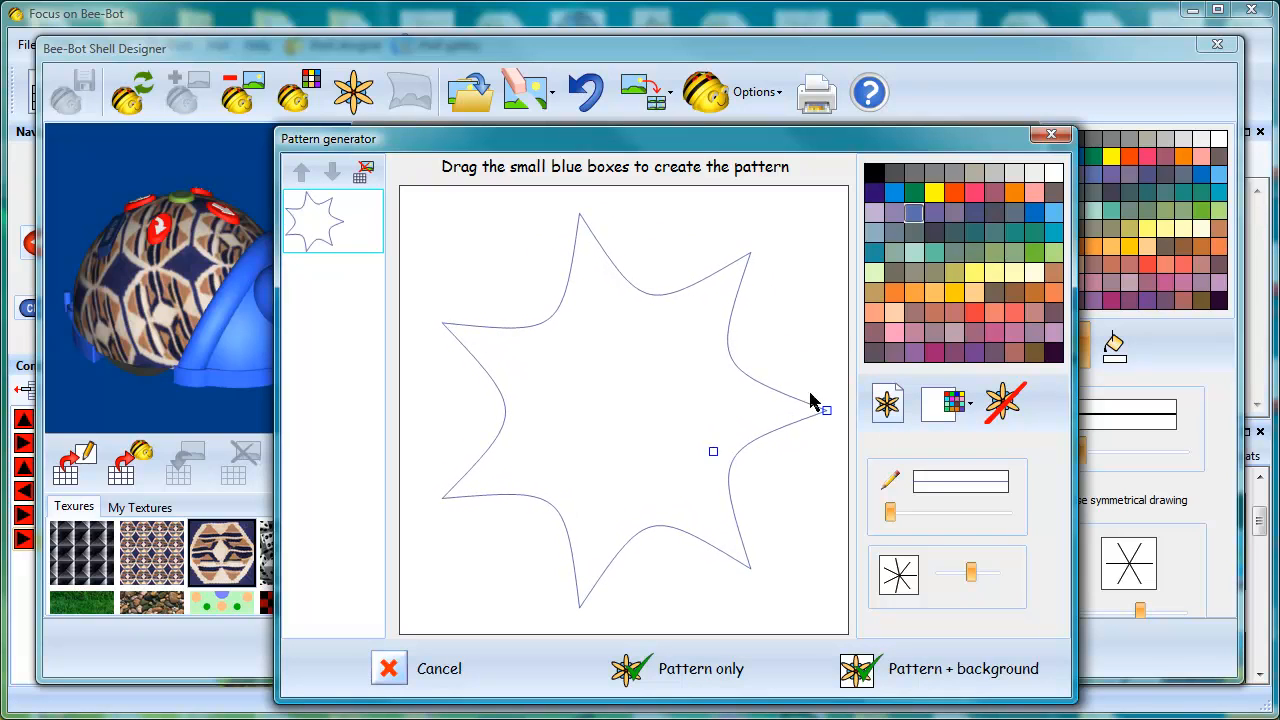
{"action": "left_click", "coordinate": [955, 193]}
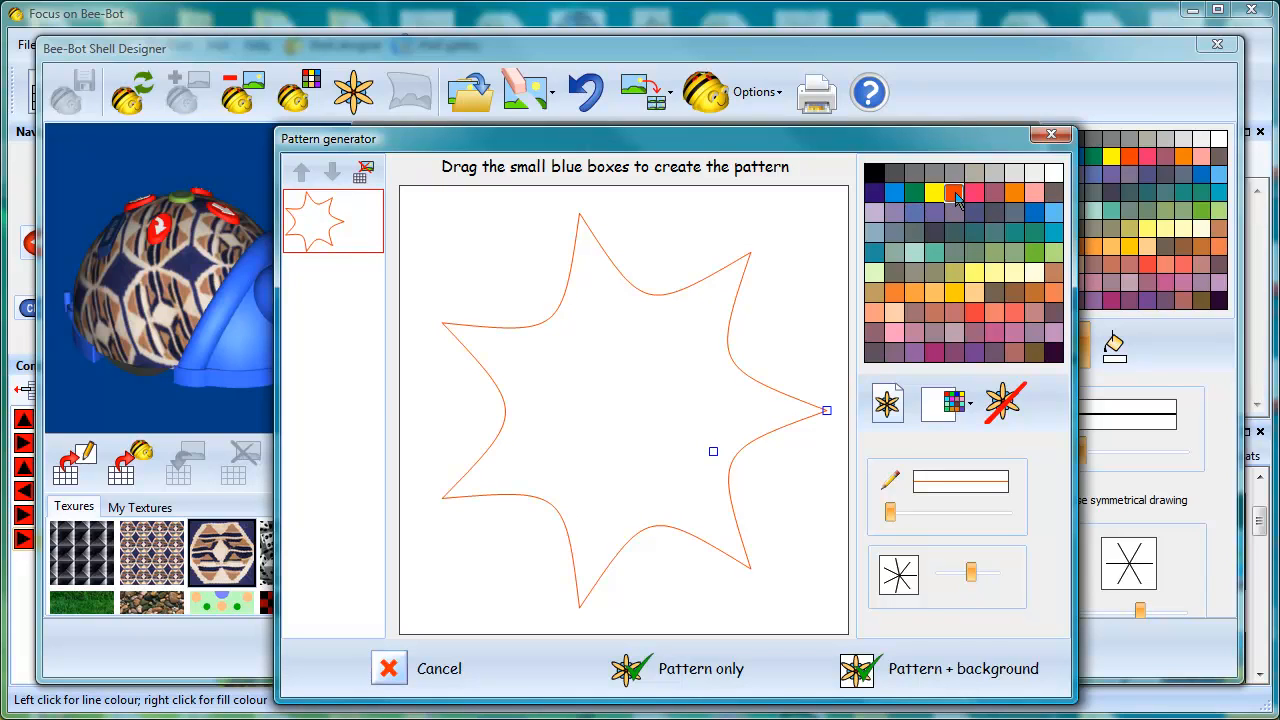
{"action": "right_click", "coordinate": [953, 193]}
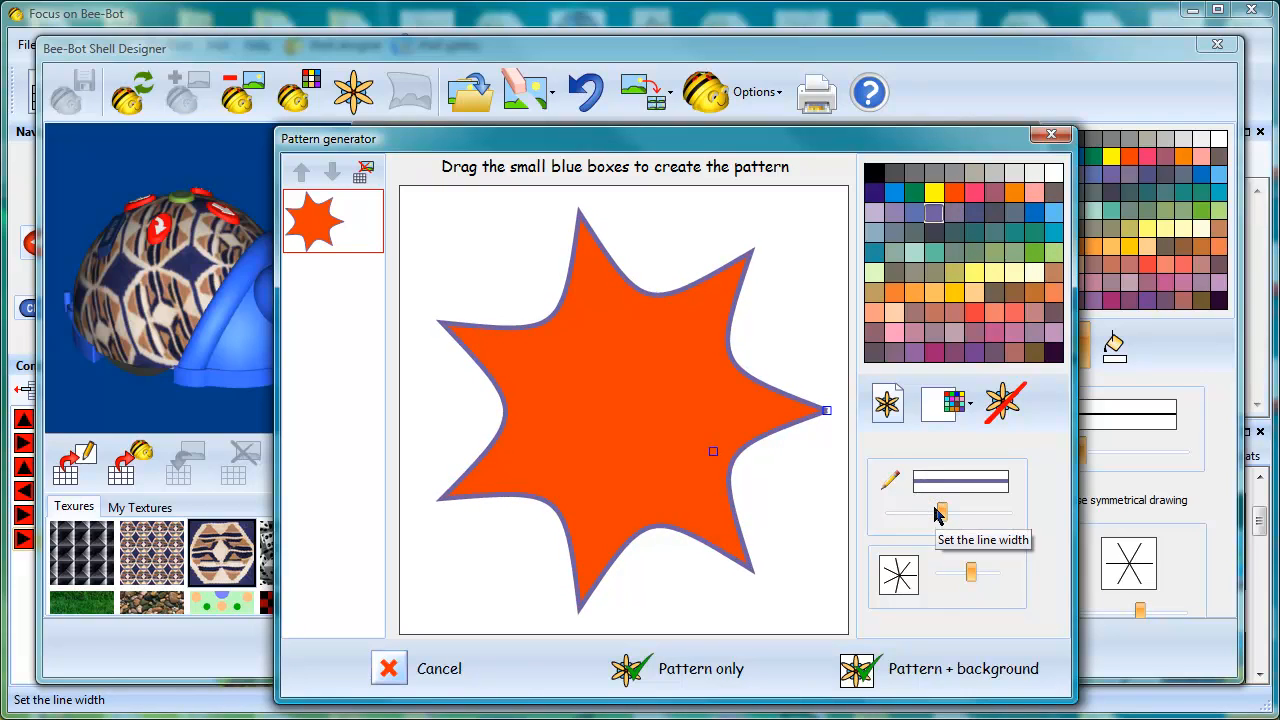
{"action": "left_click", "coordinate": [888, 402]}
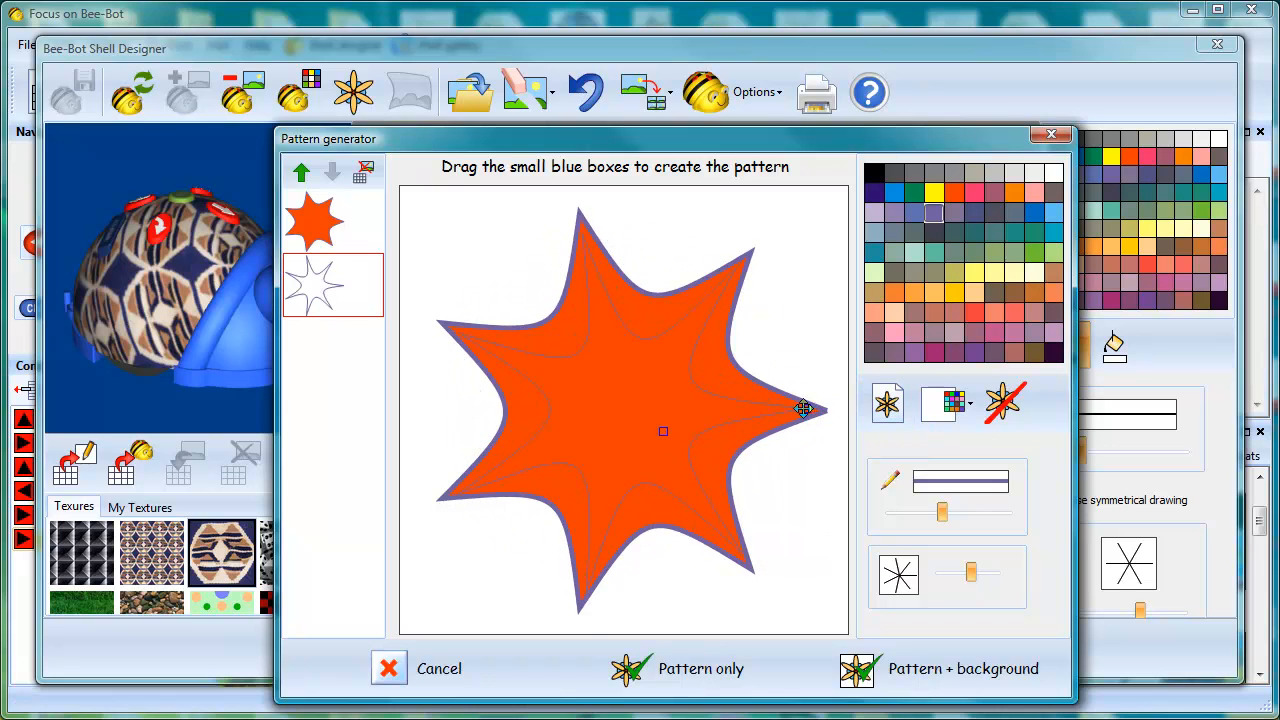
Step: Shrink a teal star inside the orange one and add pale yellow spokes at the centre
{"action": "left_click_drag", "start_coordinate": [805, 410], "coordinate": [757, 410]}
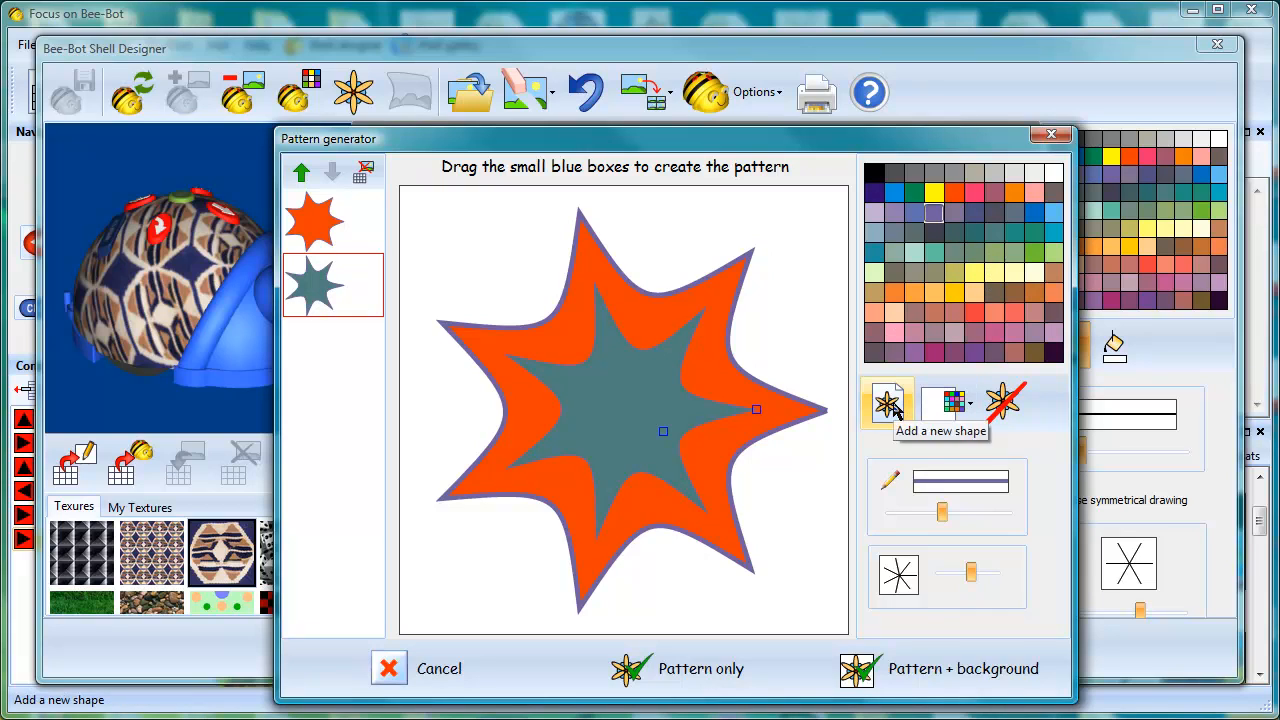
{"action": "left_click", "coordinate": [888, 402]}
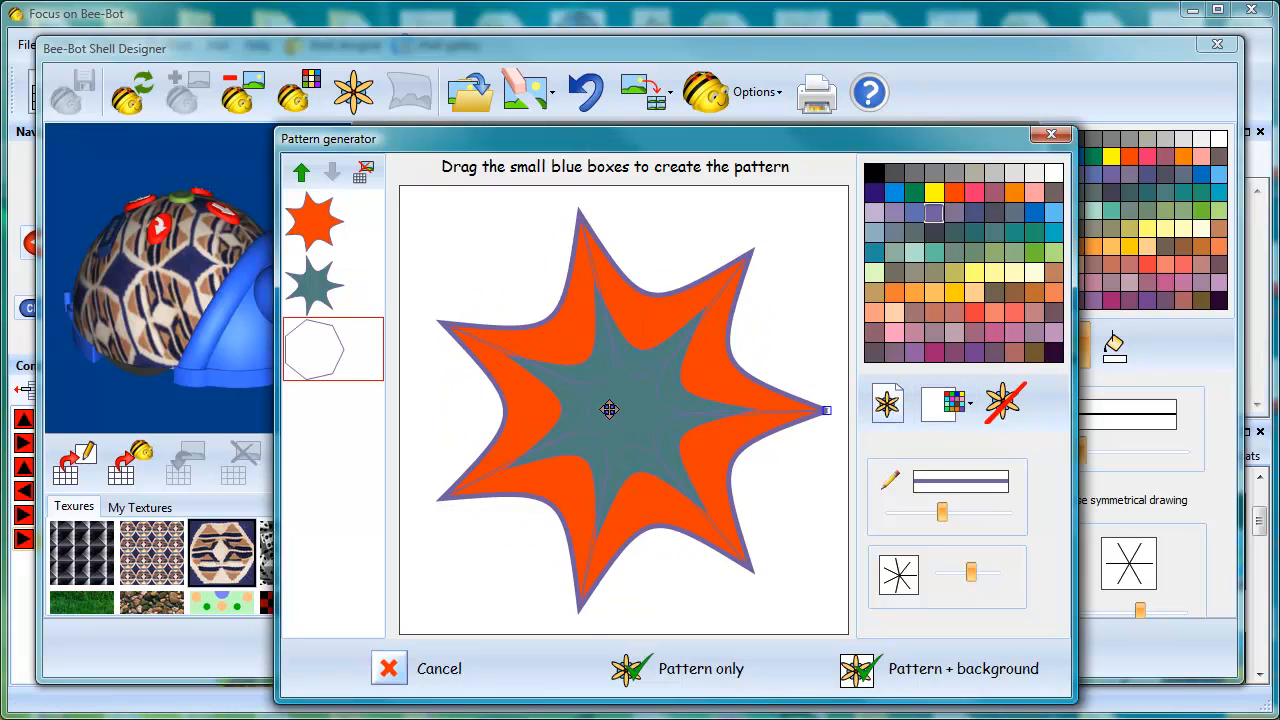
{"action": "left_click_drag", "start_coordinate": [823, 410], "coordinate": [750, 405]}
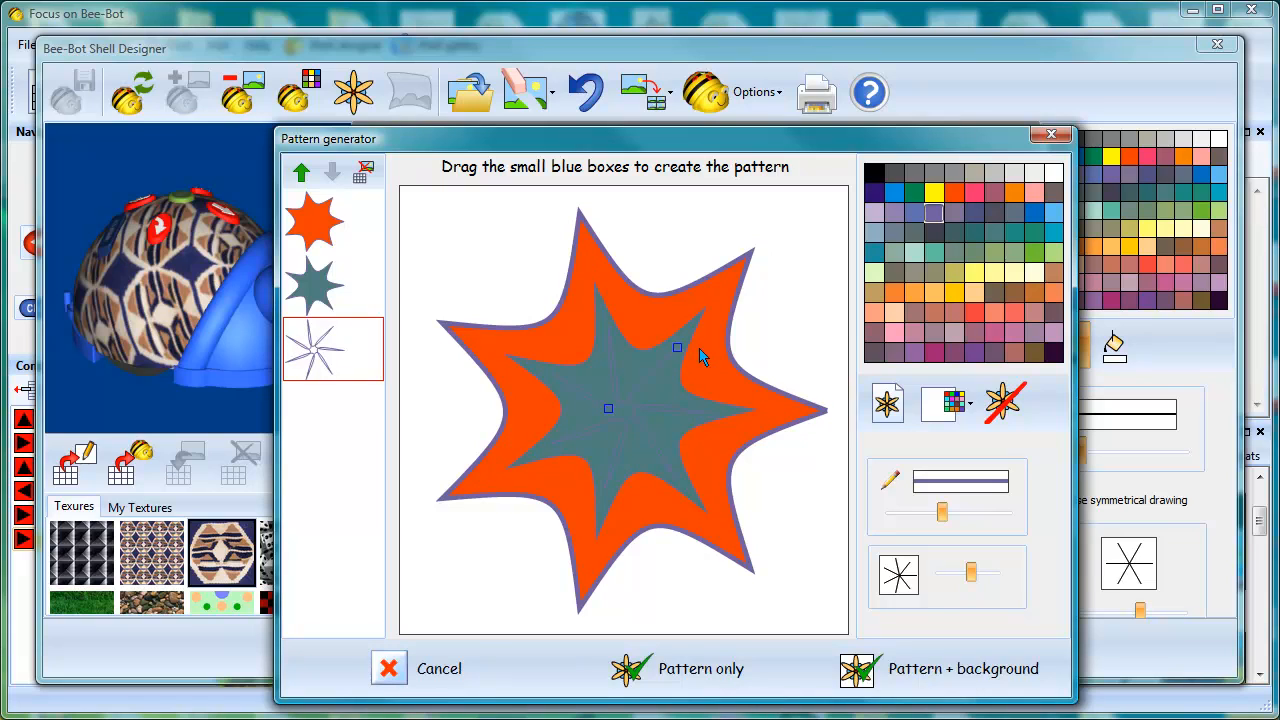
{"action": "left_click", "coordinate": [1015, 278]}
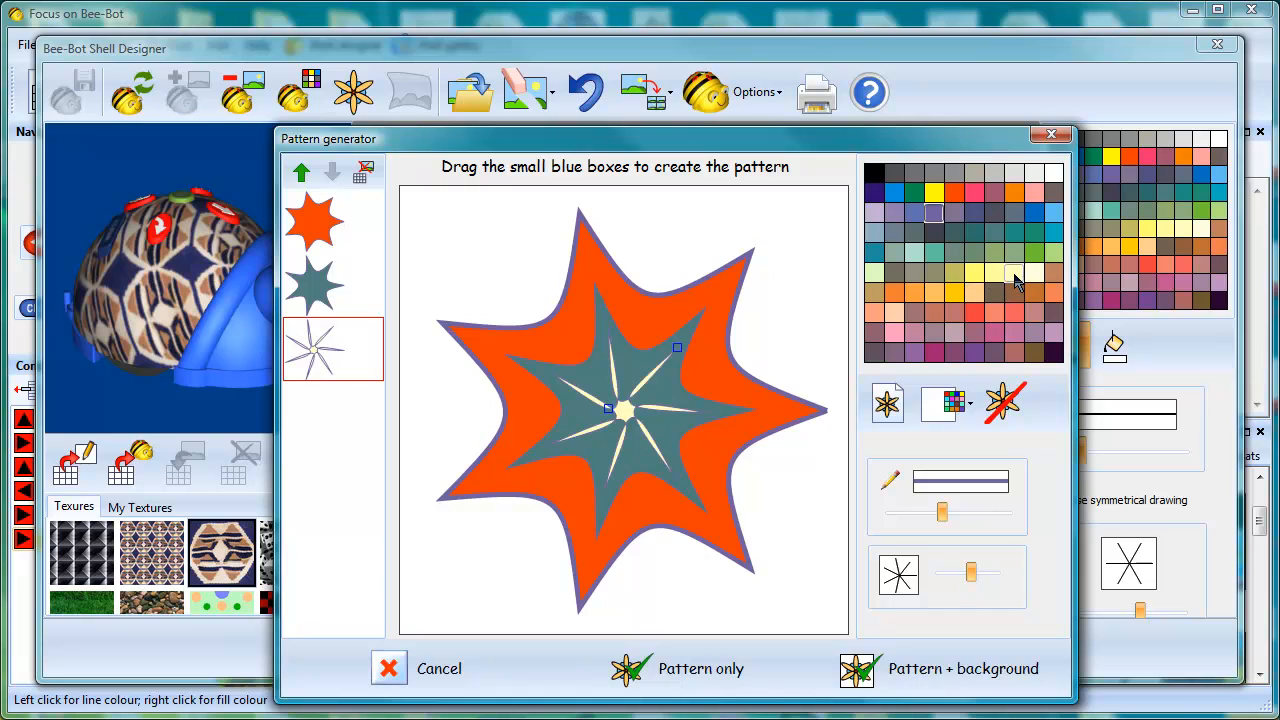
{"action": "left_click", "coordinate": [975, 272]}
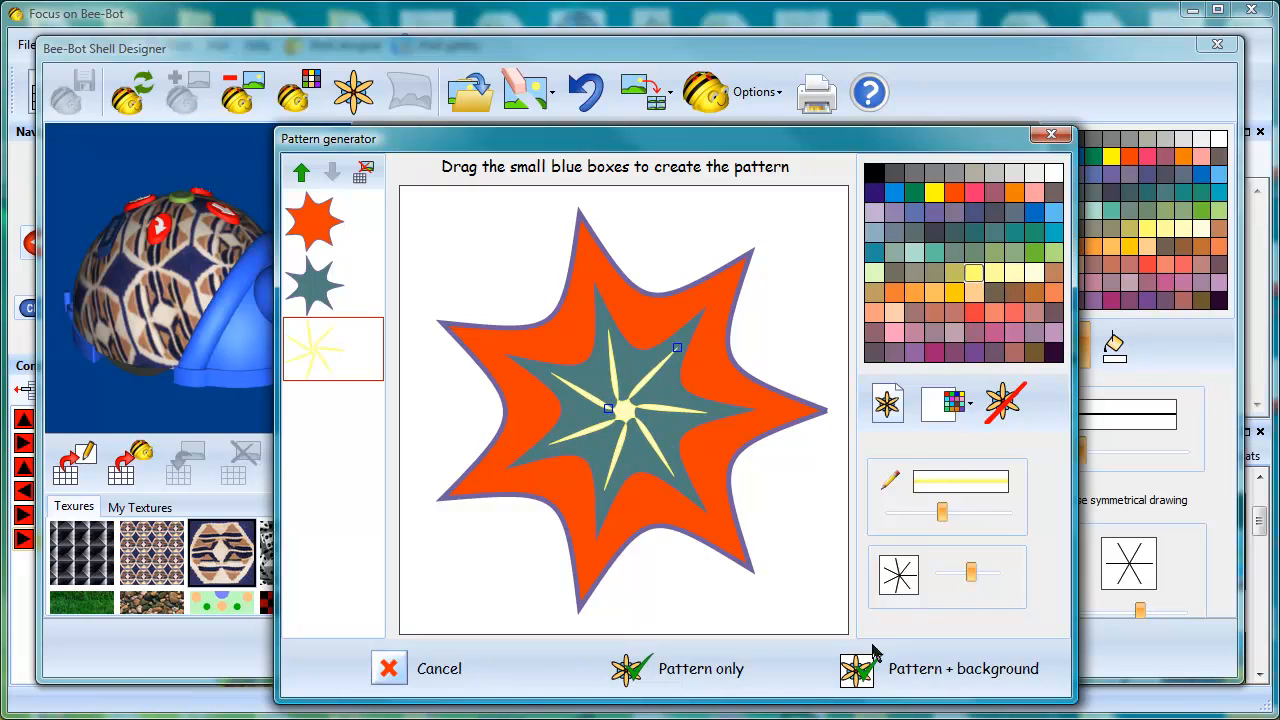
{"action": "mouse_move", "coordinate": [660, 680]}
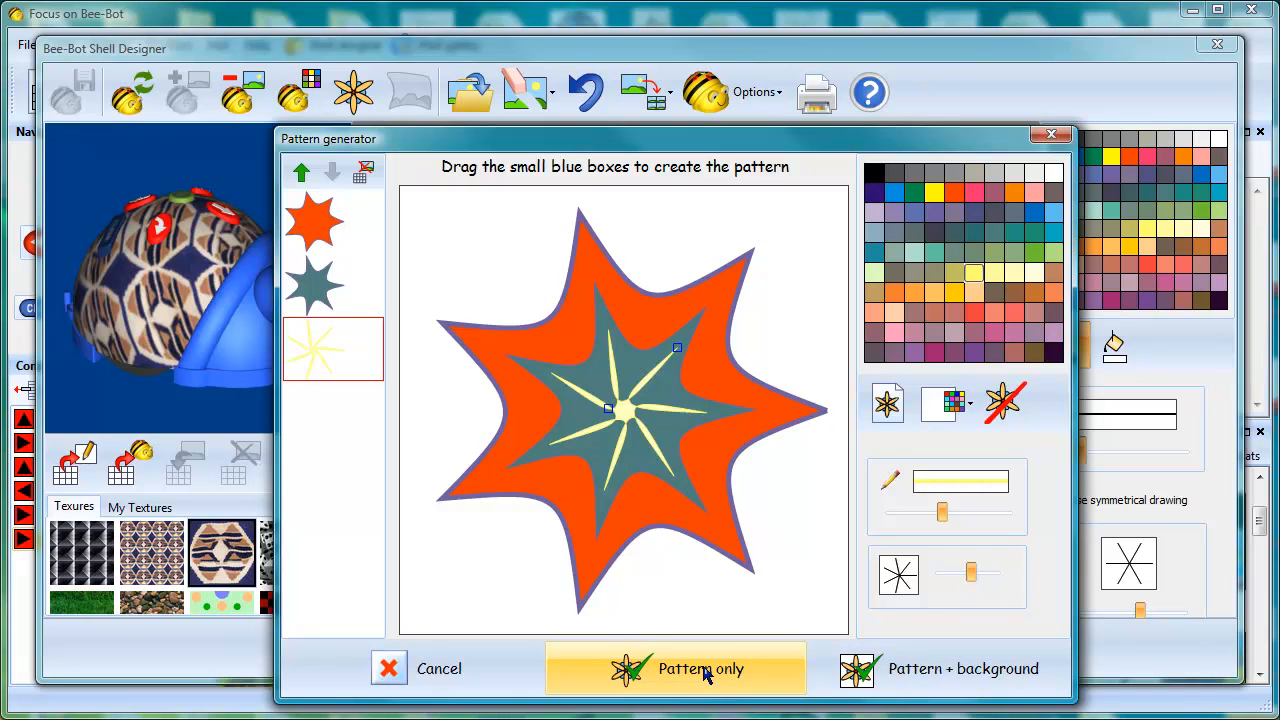
Step: Place the star pattern in the drawing area and tile it four by four
{"action": "left_click", "coordinate": [700, 668]}
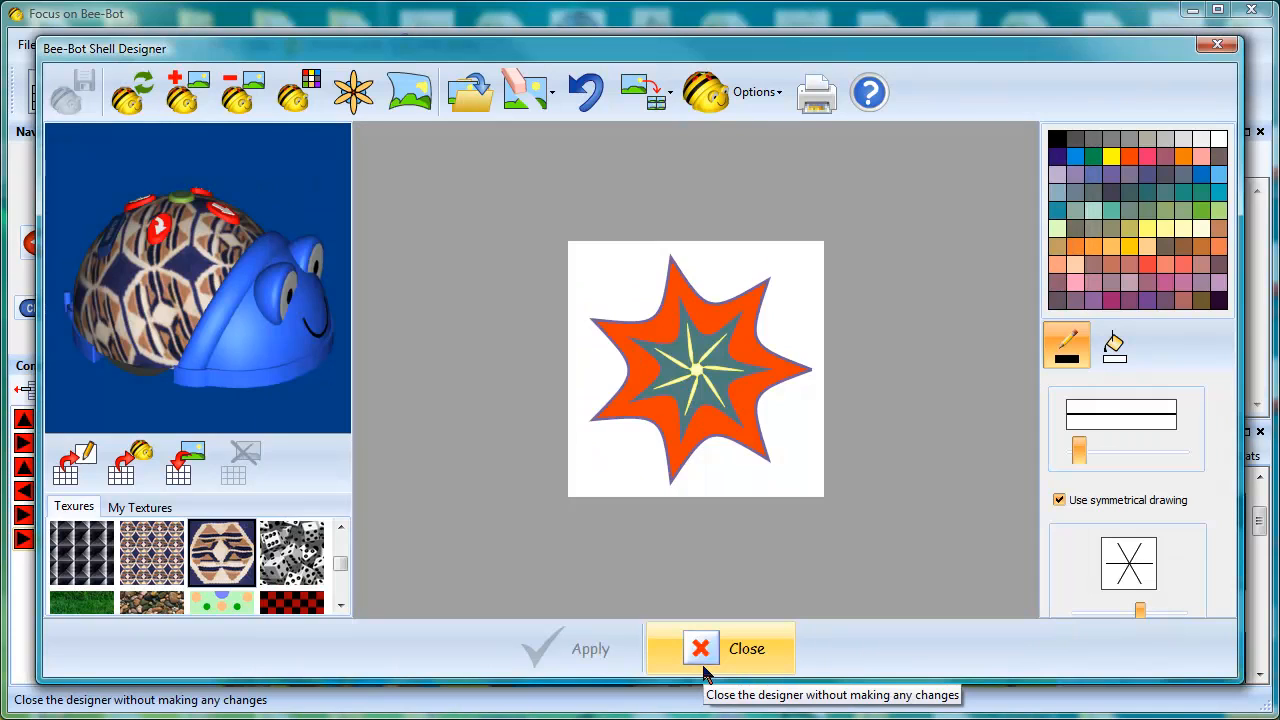
{"action": "mouse_move", "coordinate": [133, 91]}
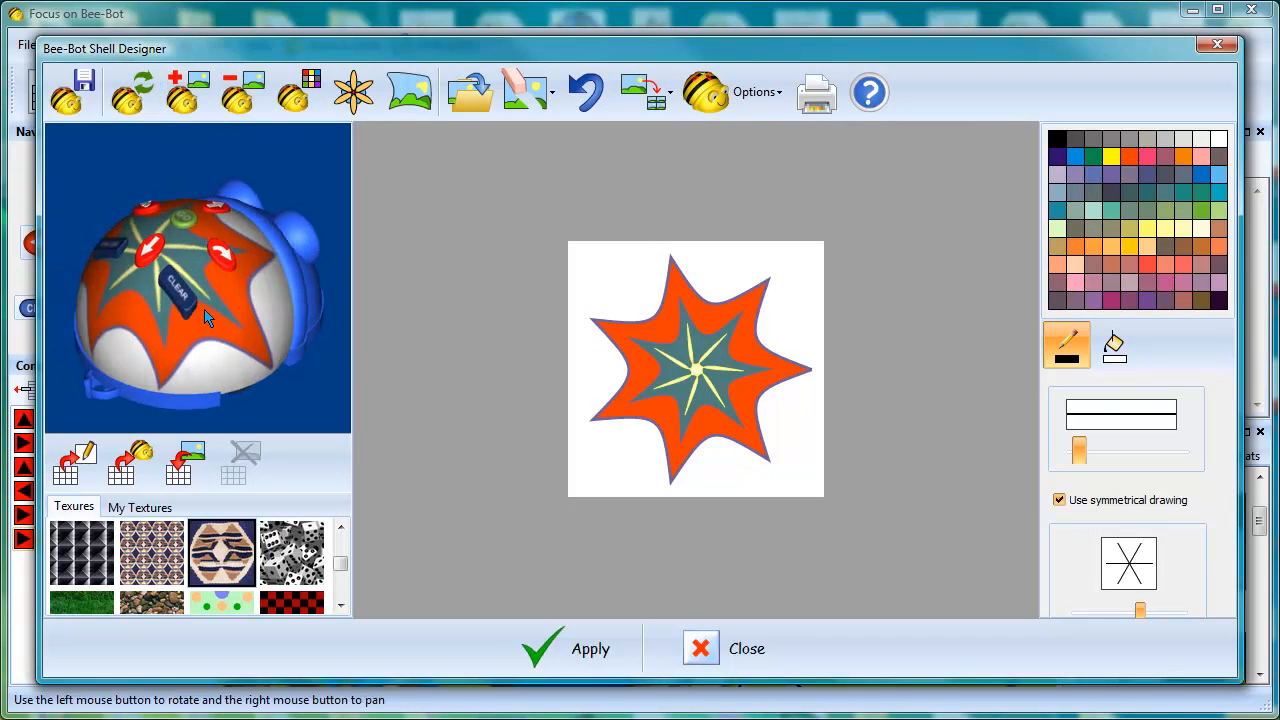
{"action": "left_click", "coordinate": [668, 92]}
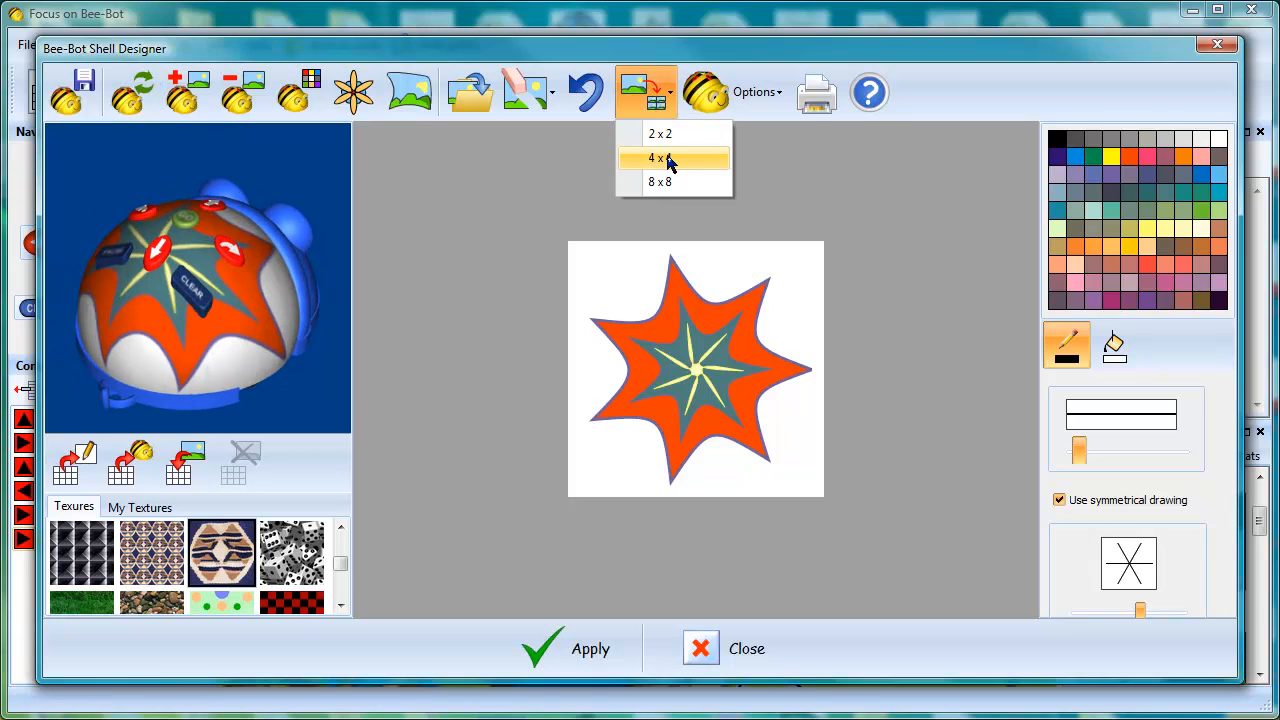
{"action": "left_click", "coordinate": [659, 157]}
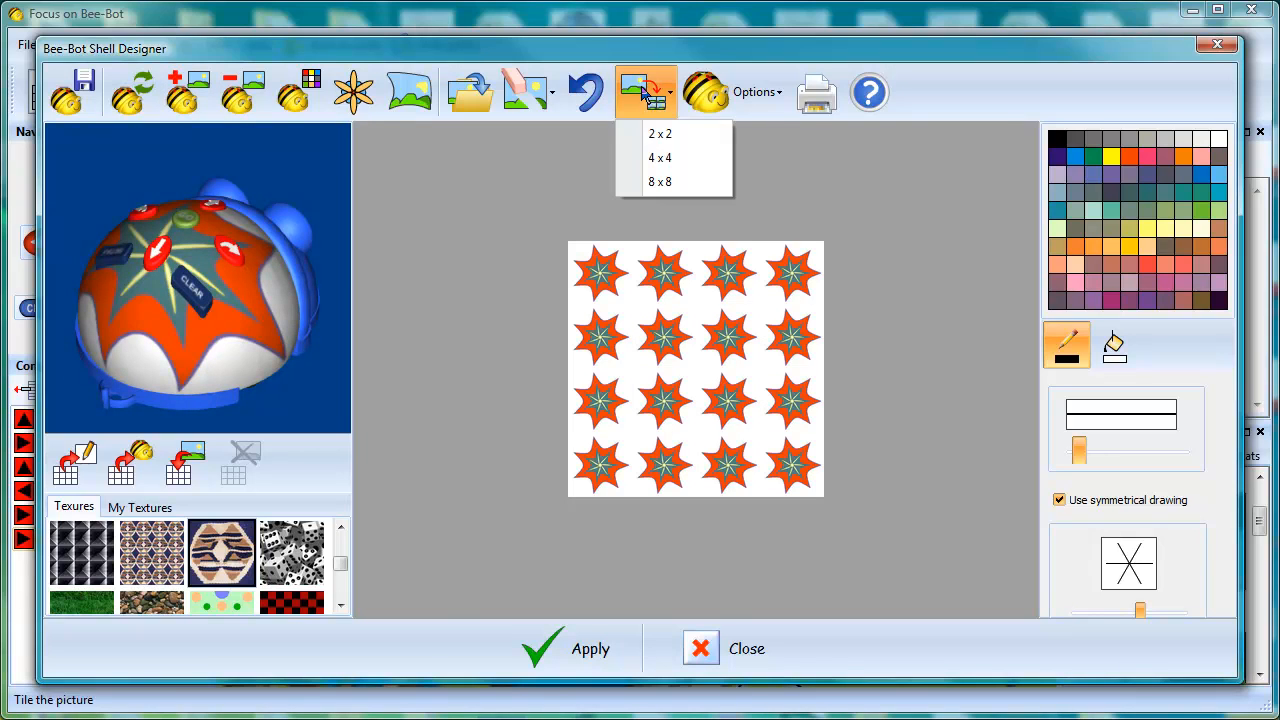
{"action": "left_click", "coordinate": [660, 181]}
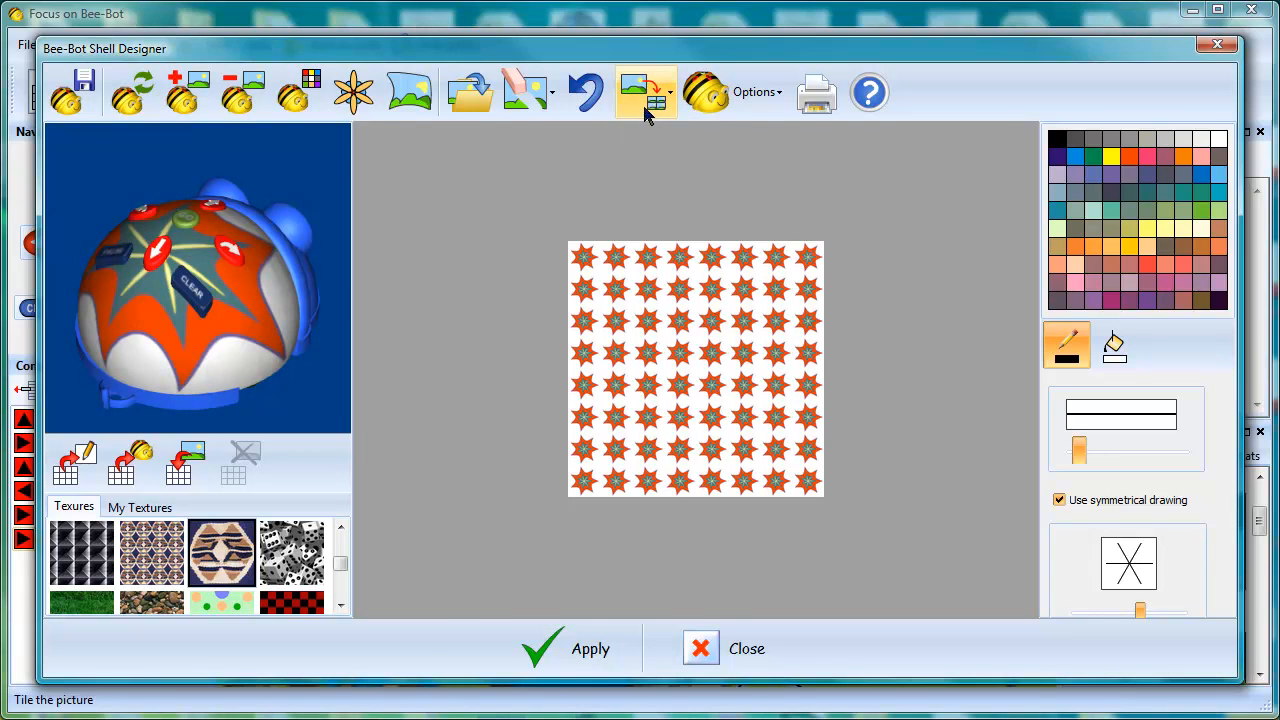
{"action": "left_click", "coordinate": [185, 92]}
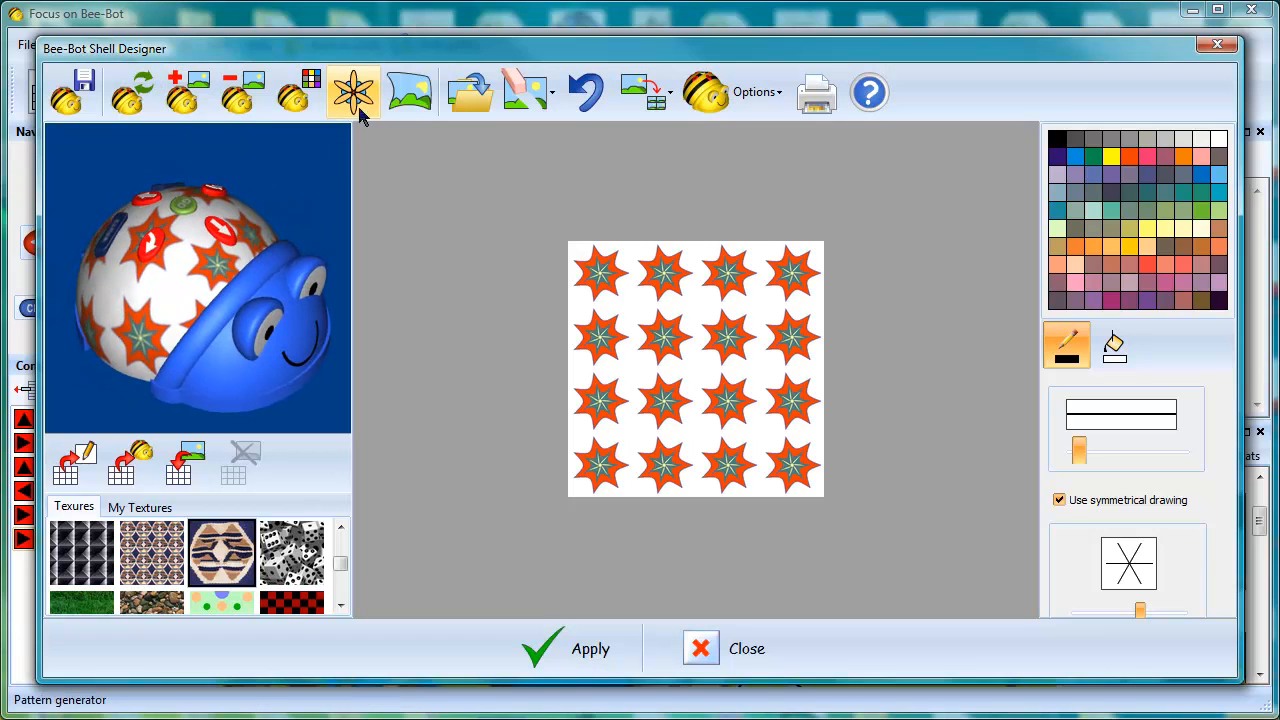
Step: Change the Bee-Bot's body to salmon pink through More colours, then apply the star shell
{"action": "left_click", "coordinate": [705, 92]}
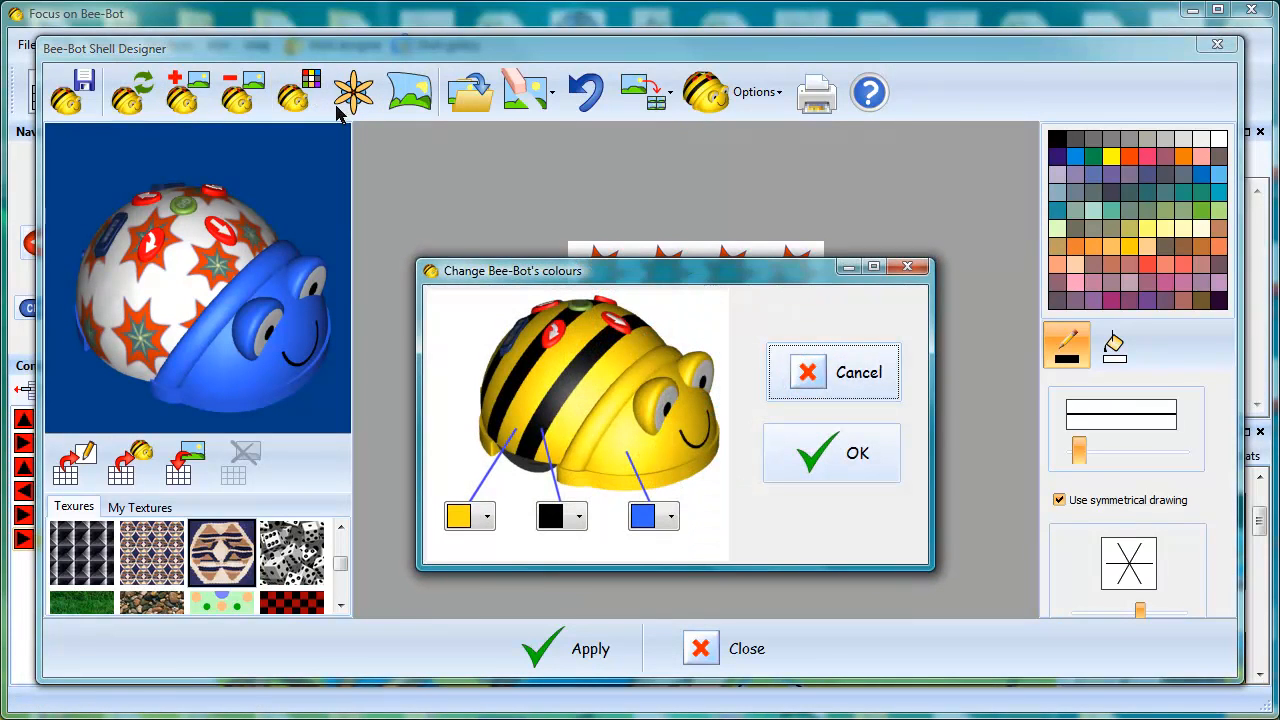
{"action": "left_click", "coordinate": [653, 515]}
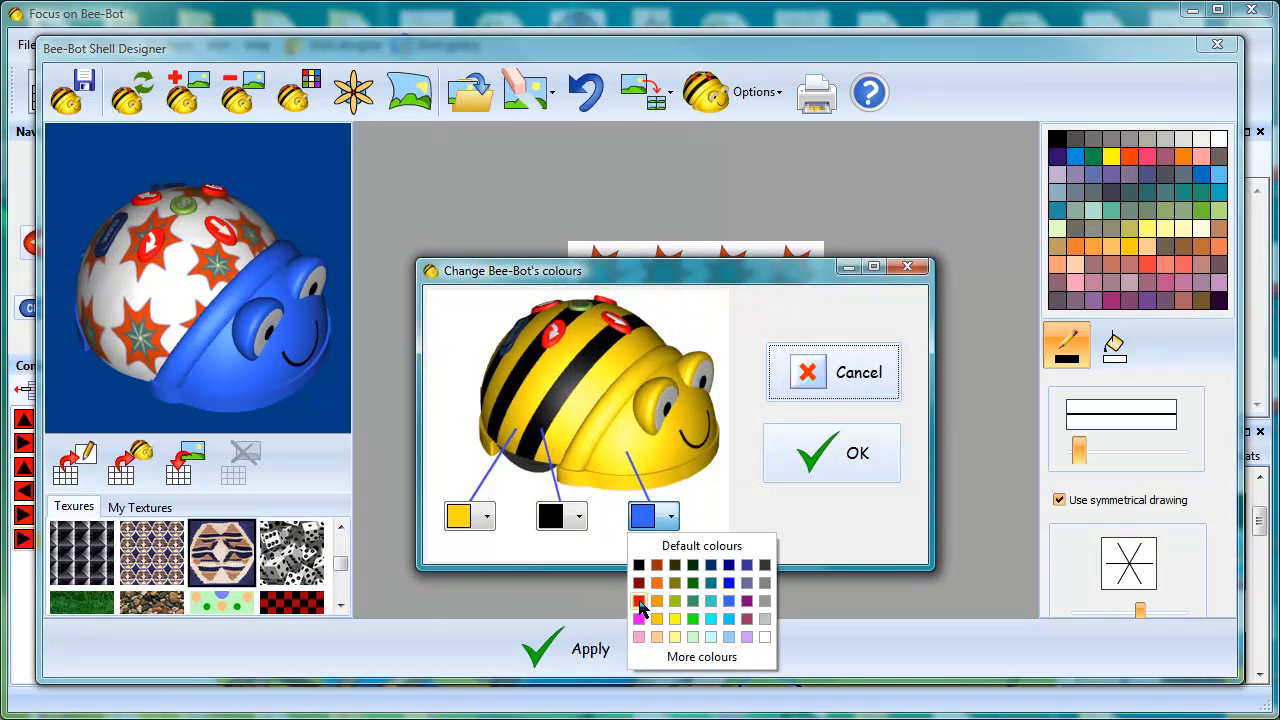
{"action": "left_click", "coordinate": [702, 656]}
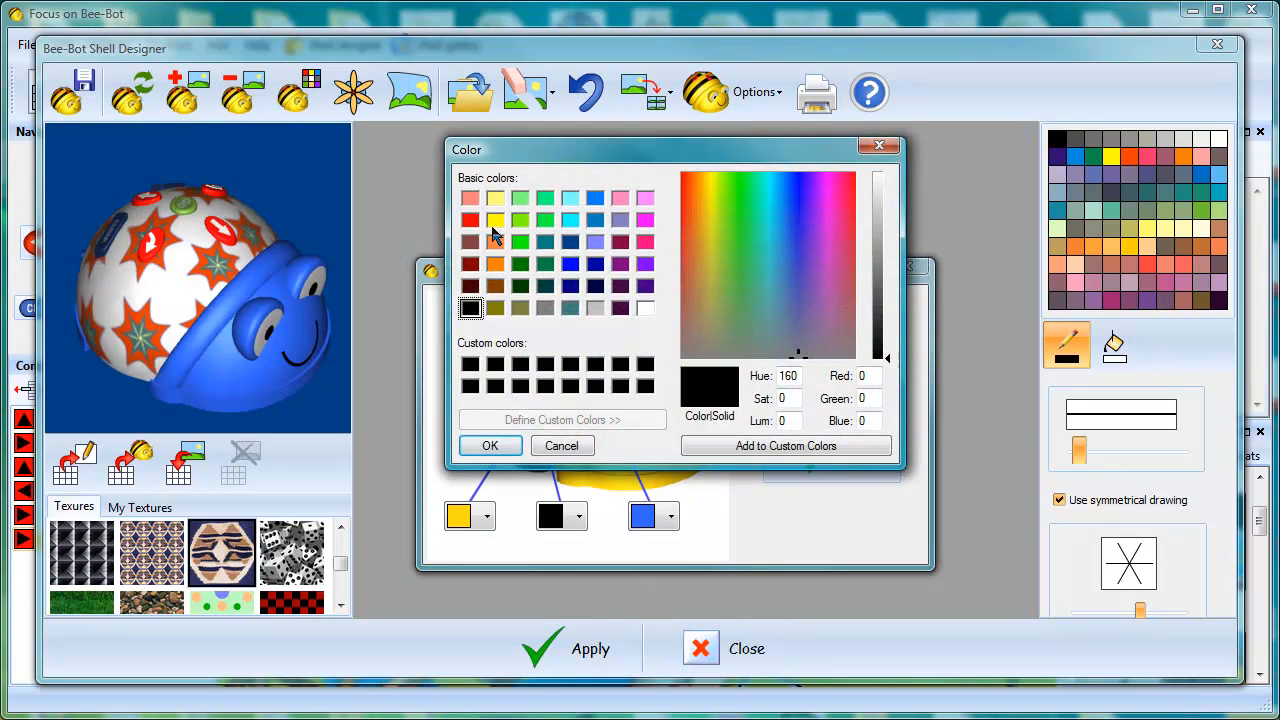
{"action": "left_click", "coordinate": [471, 197]}
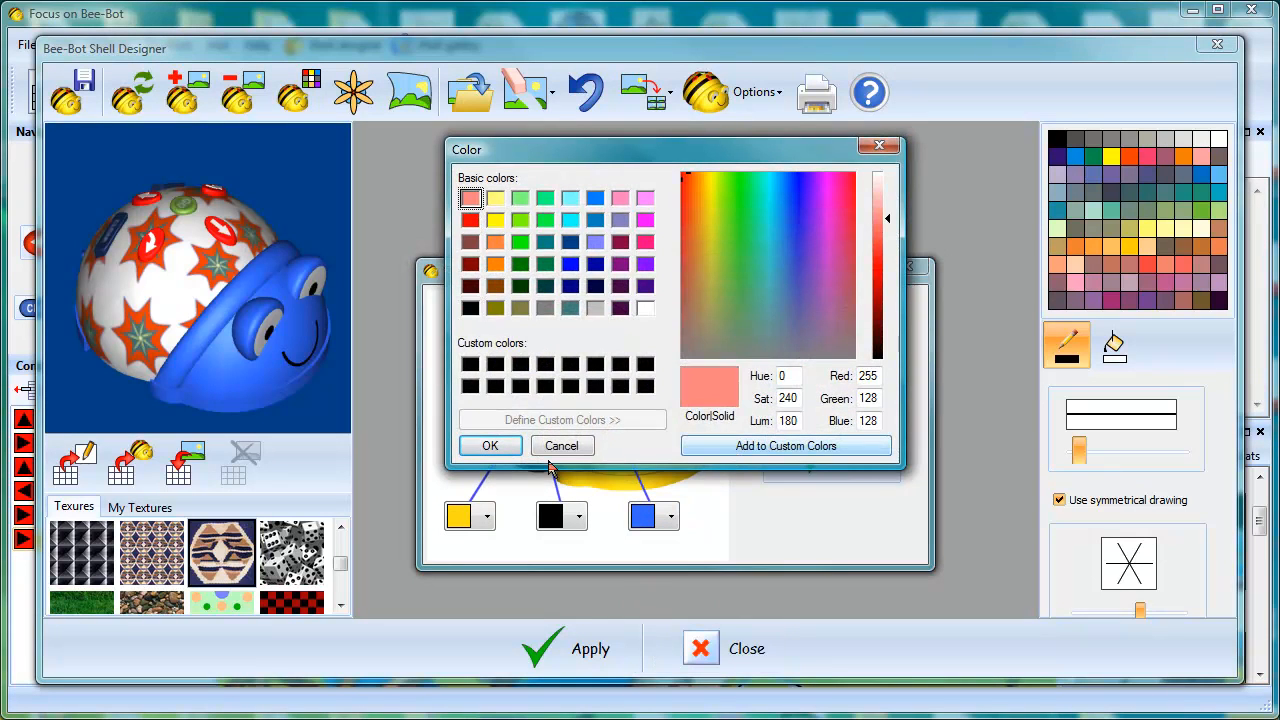
{"action": "left_click", "coordinate": [490, 445]}
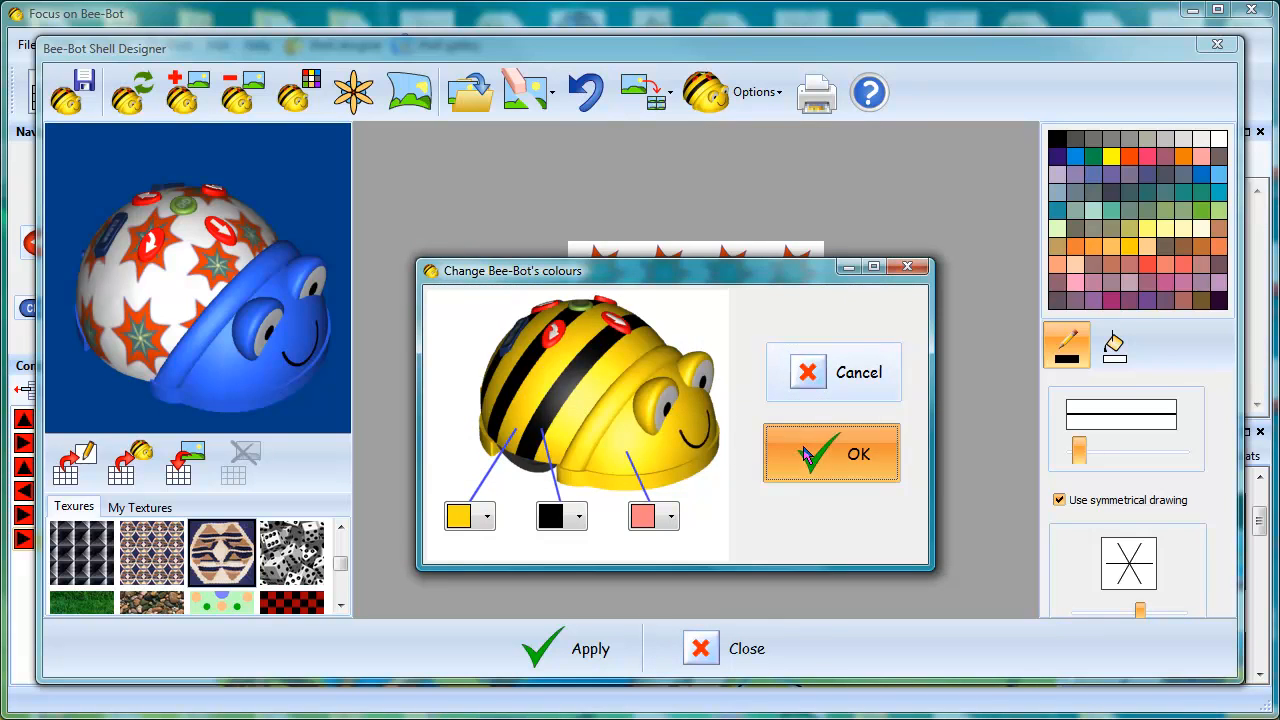
{"action": "left_click", "coordinate": [831, 453]}
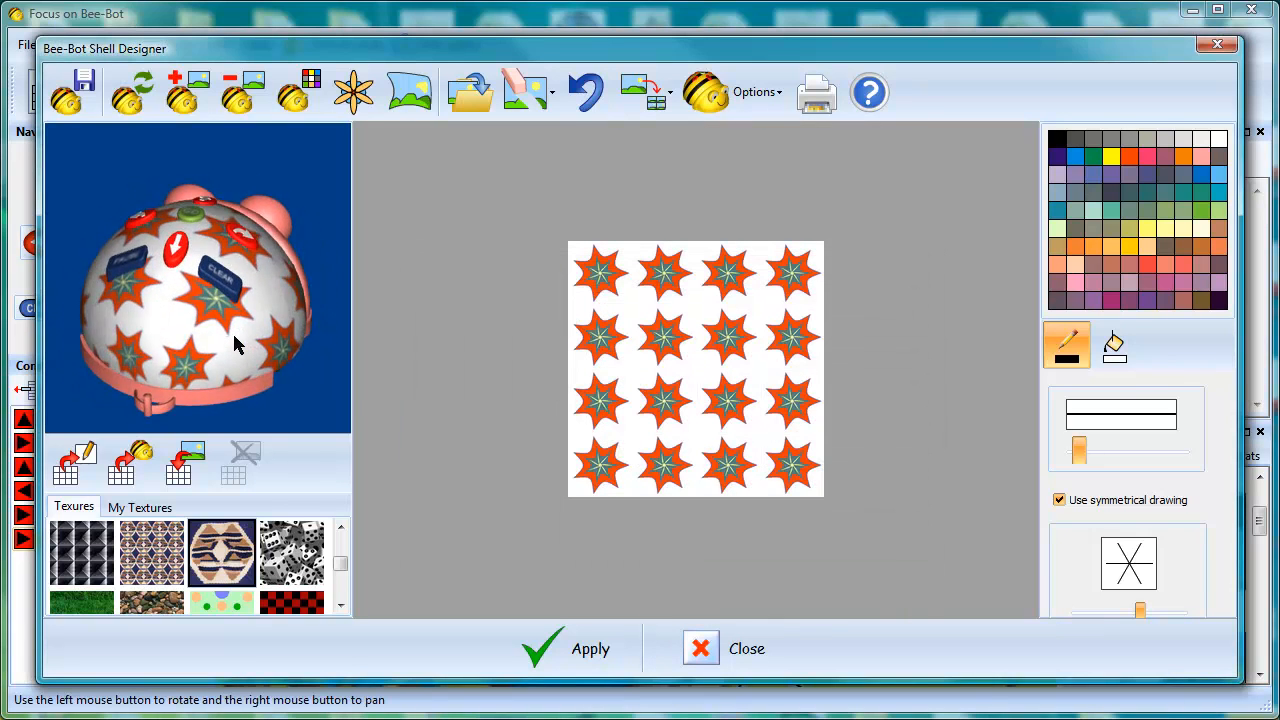
{"action": "left_click_drag", "start_coordinate": [240, 345], "coordinate": [115, 345]}
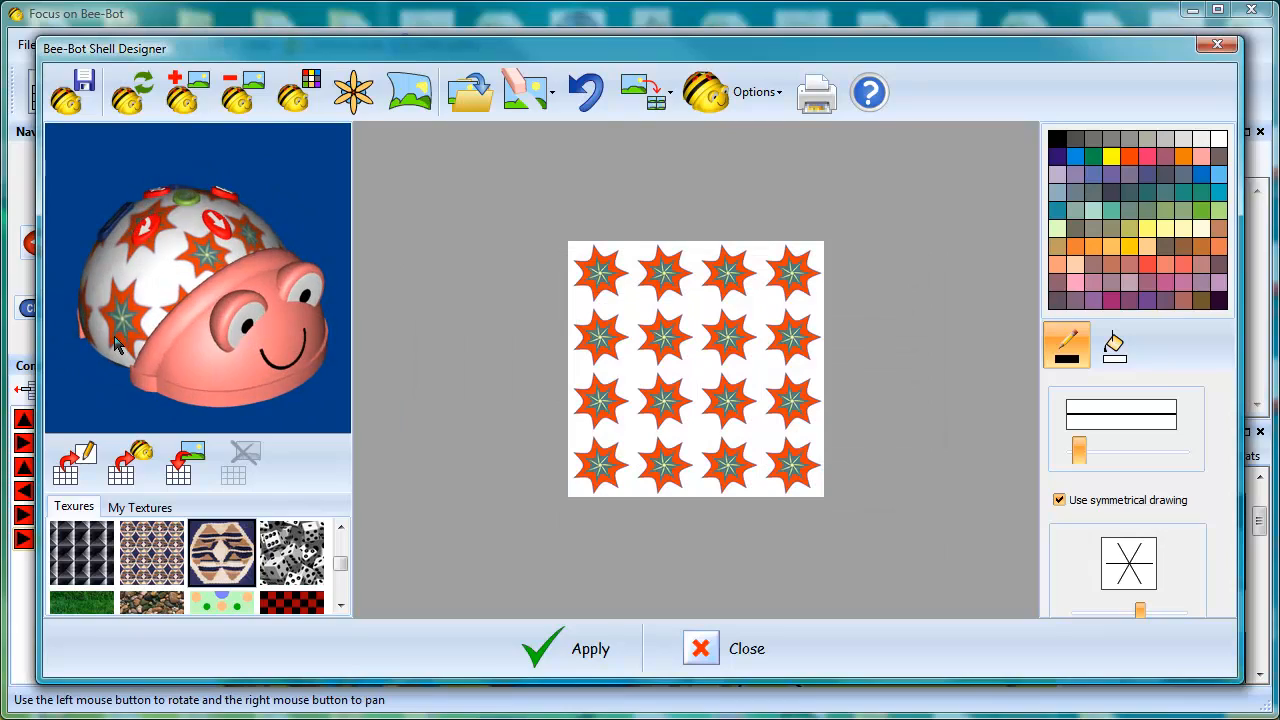
{"action": "left_click", "coordinate": [590, 648]}
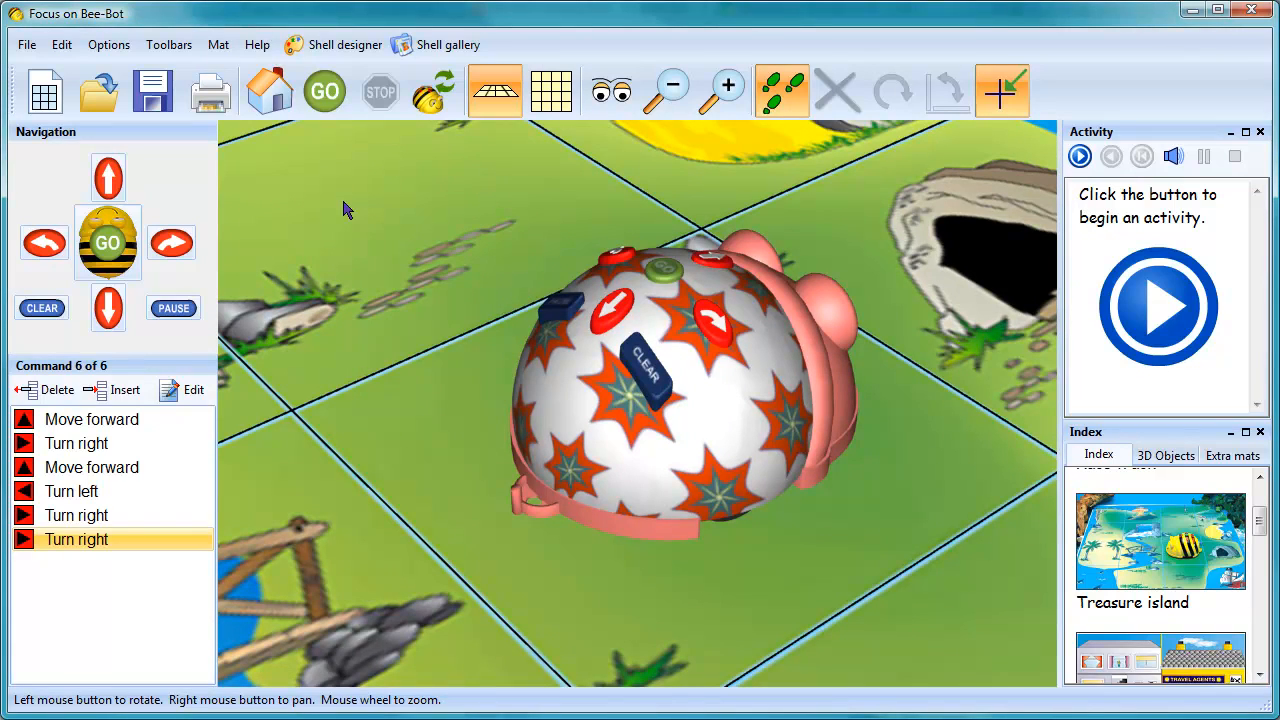
Step: Reopen the Shell Designer and tile the yellow-background star design 2 x 2
{"action": "left_click", "coordinate": [344, 44]}
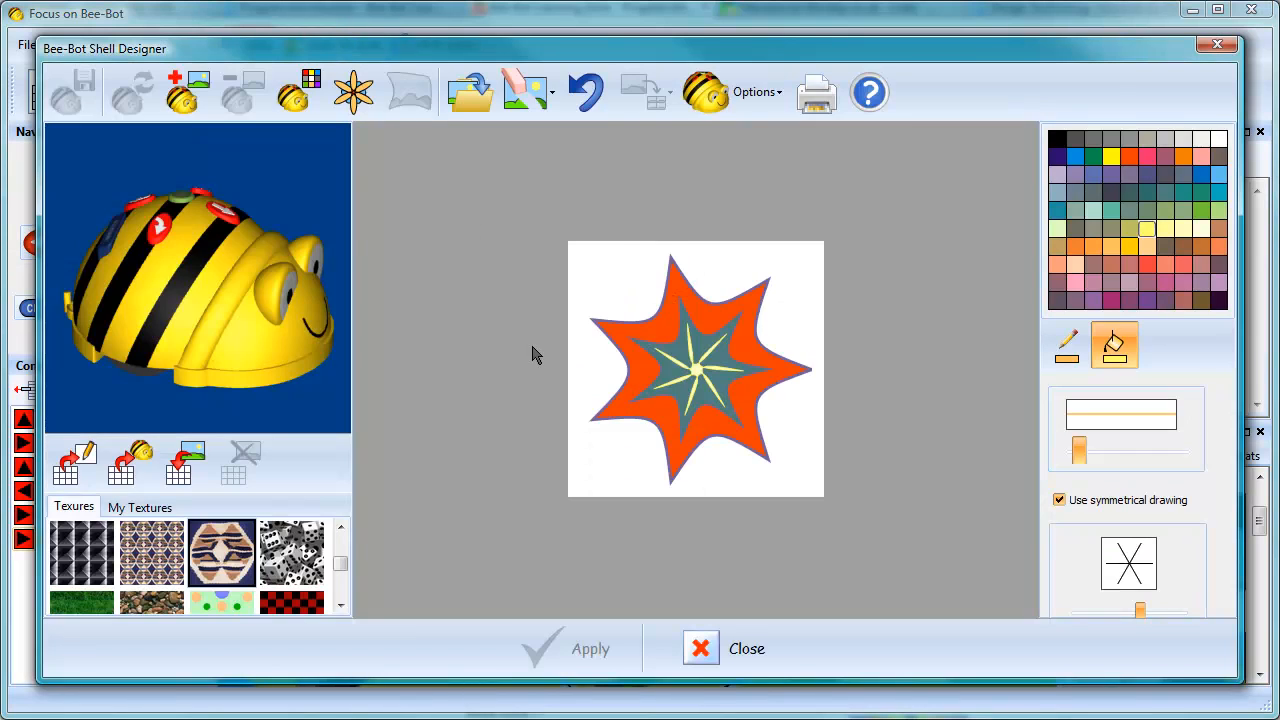
{"action": "mouse_move", "coordinate": [500, 305]}
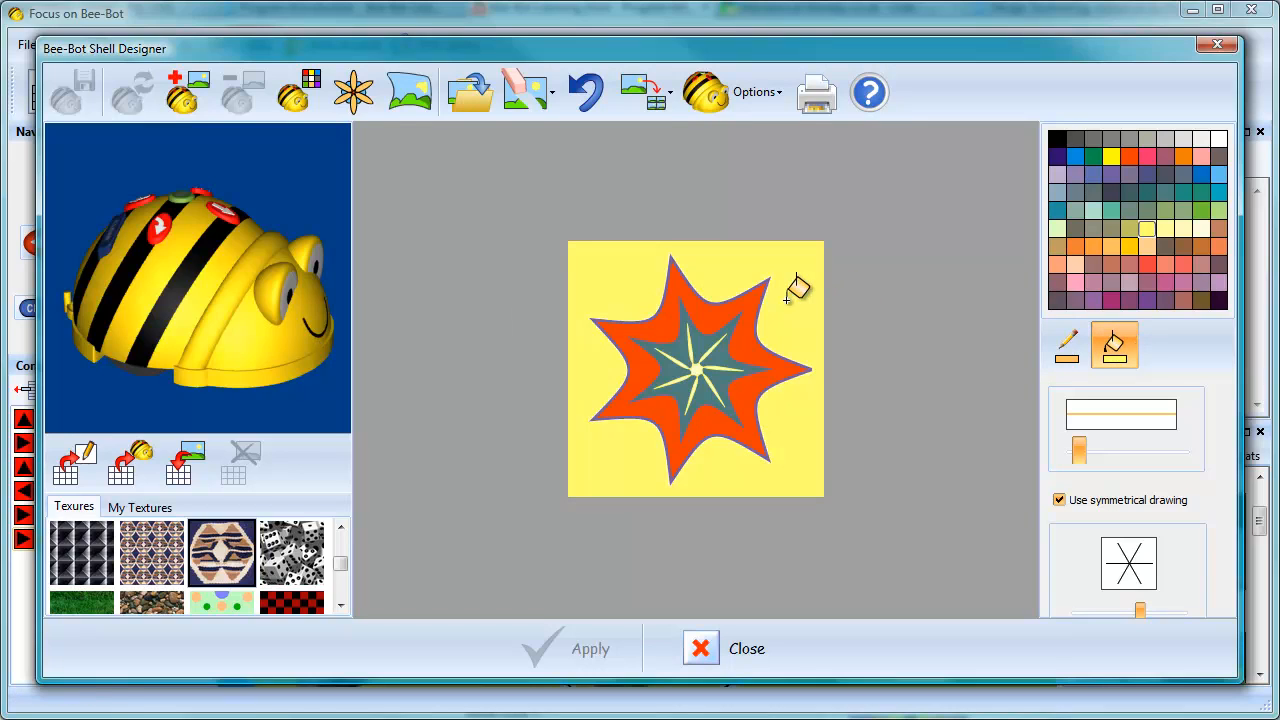
{"action": "left_click", "coordinate": [645, 92]}
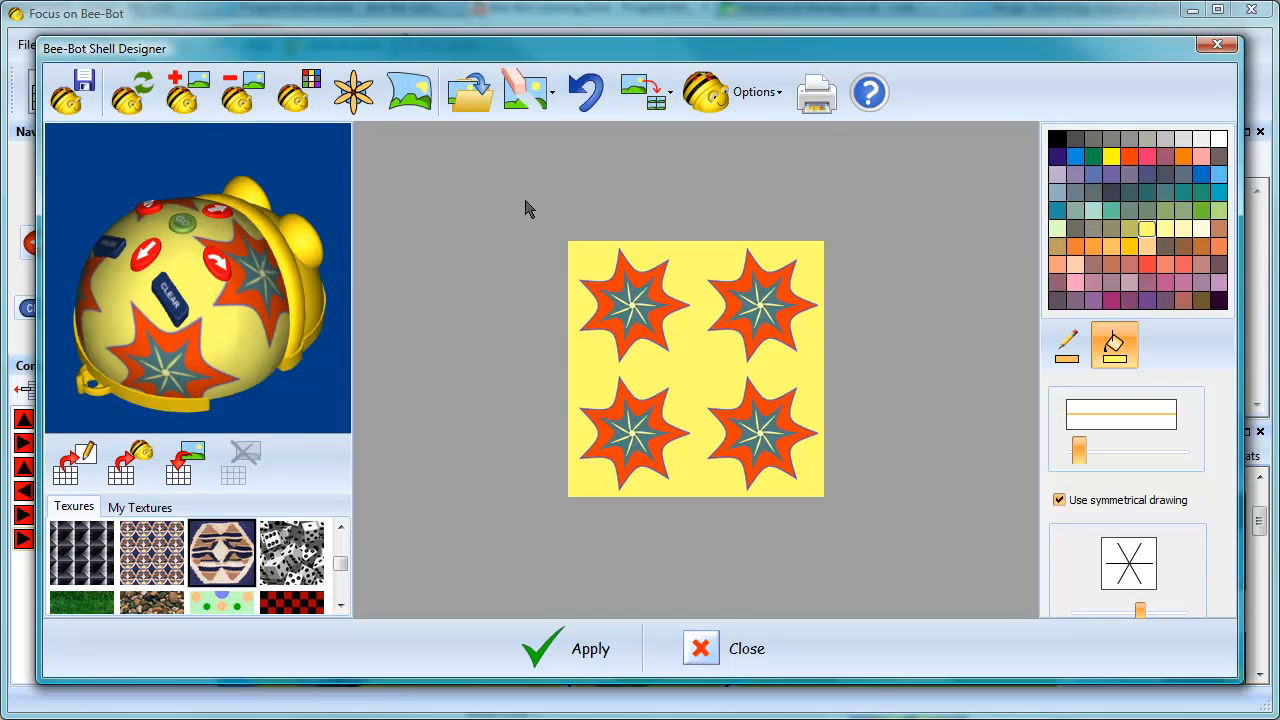
{"action": "left_click", "coordinate": [816, 92]}
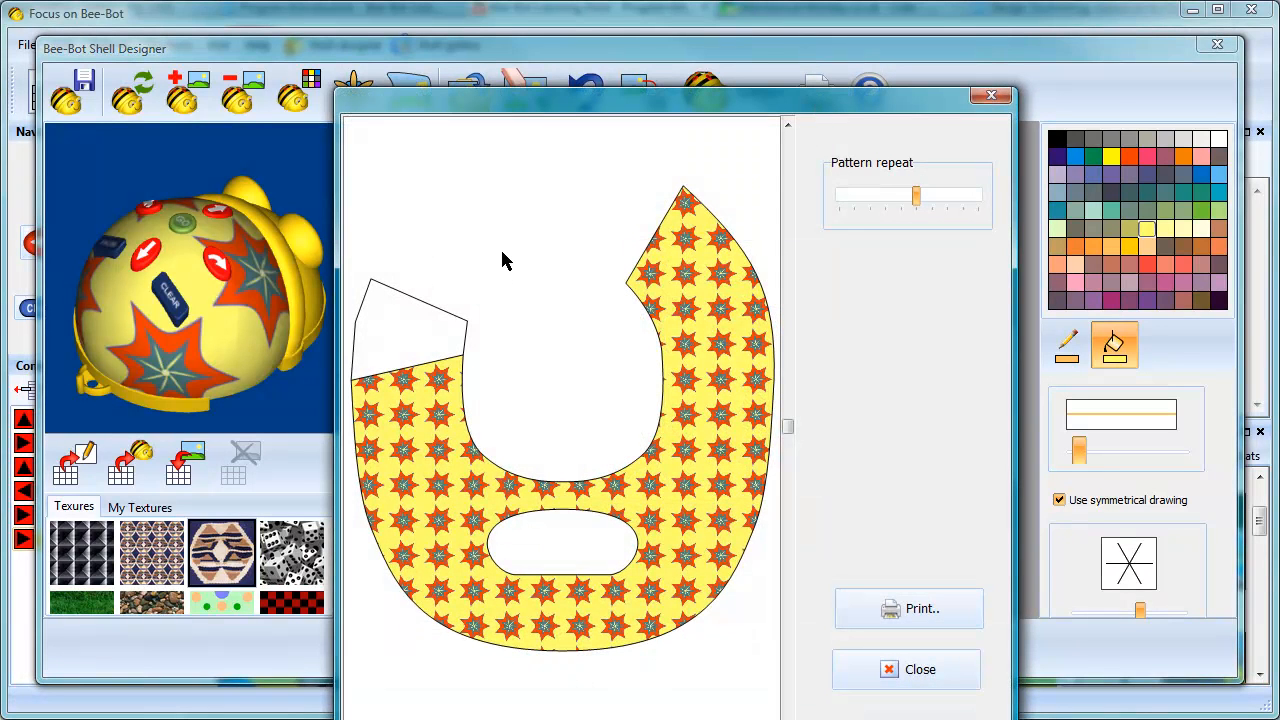
{"action": "mouse_move", "coordinate": [504, 249]}
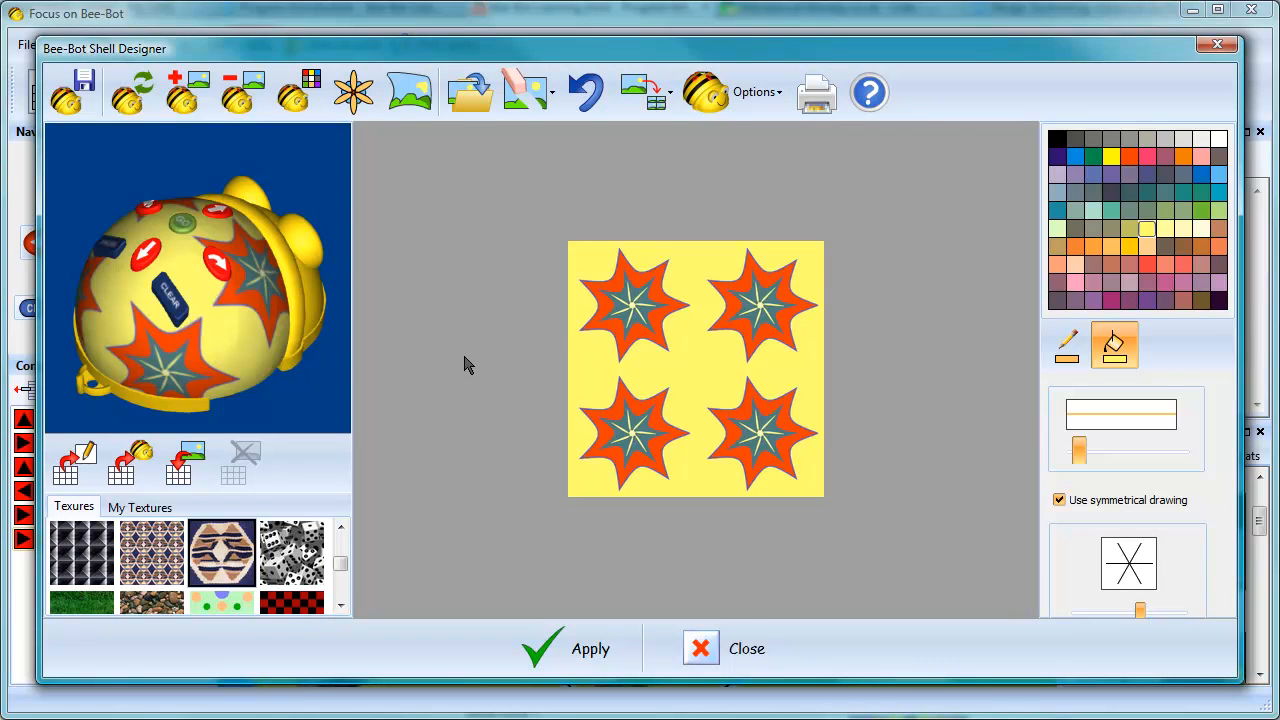
{"action": "mouse_move", "coordinate": [500, 247]}
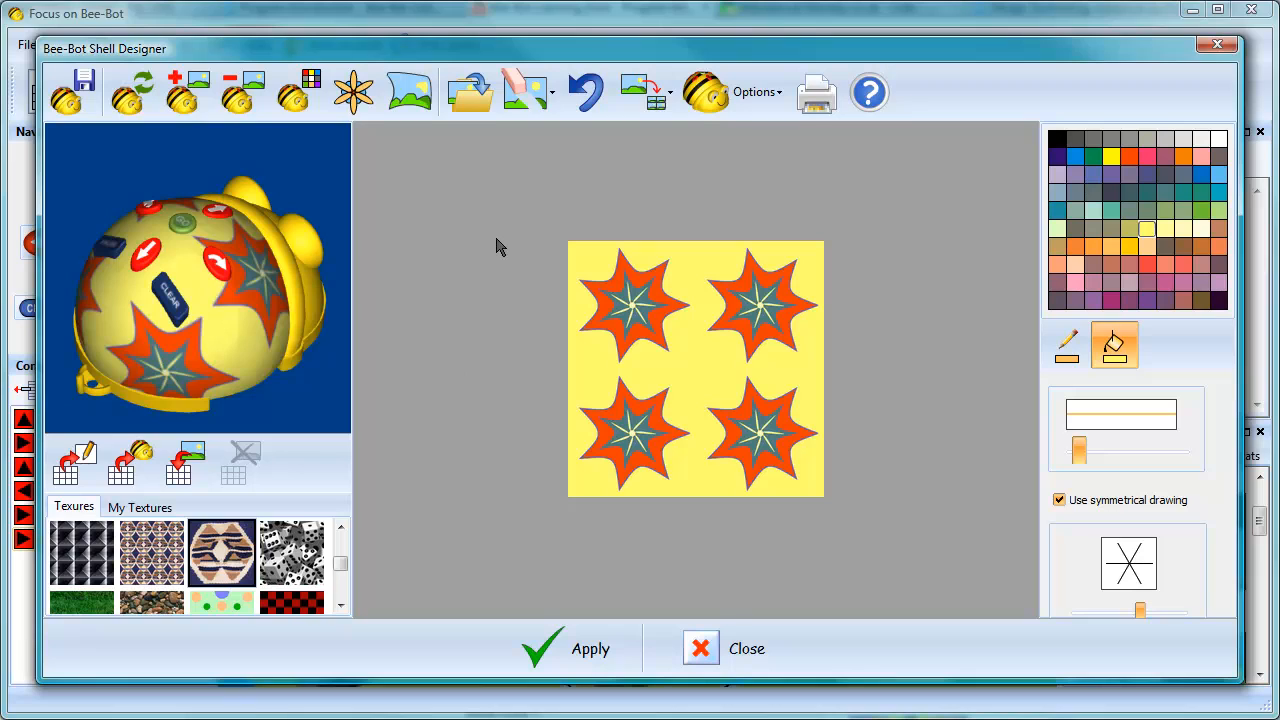
{"action": "mouse_move", "coordinate": [495, 249]}
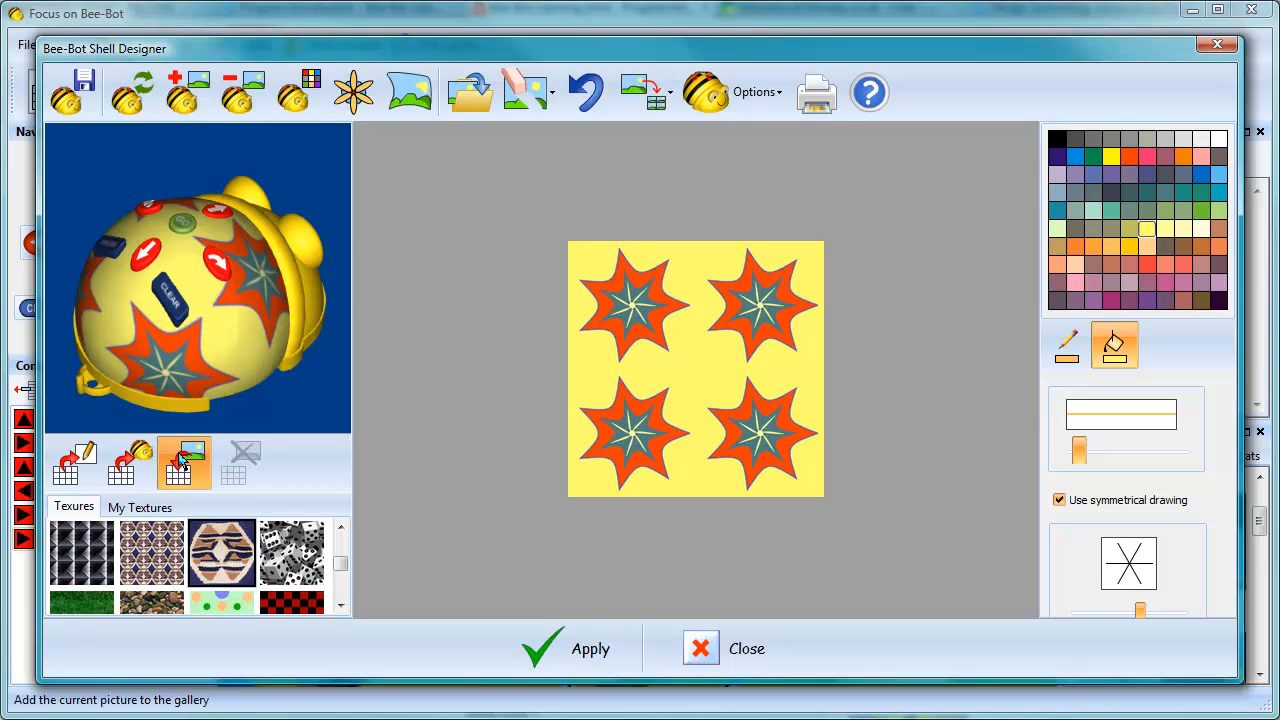
Step: Add the yellow star tile to the gallery and delete the black line-drawing texture
{"action": "left_click", "coordinate": [139, 506]}
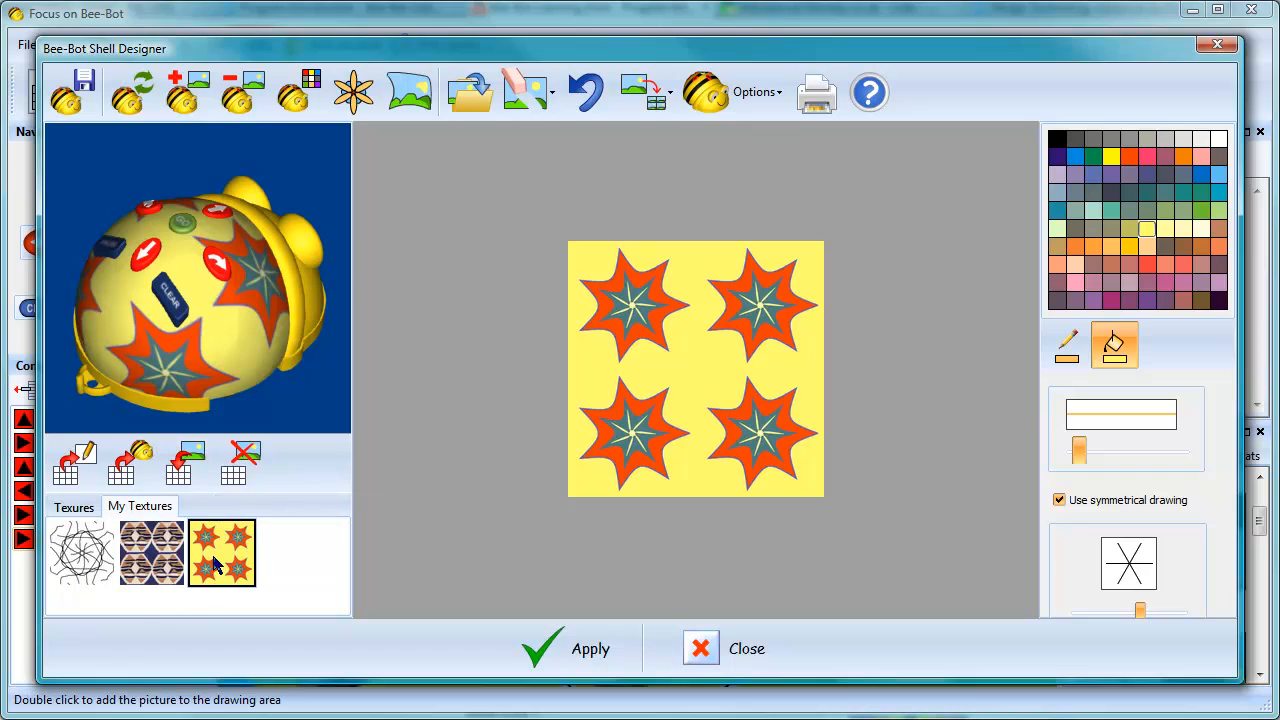
{"action": "mouse_move", "coordinate": [285, 563]}
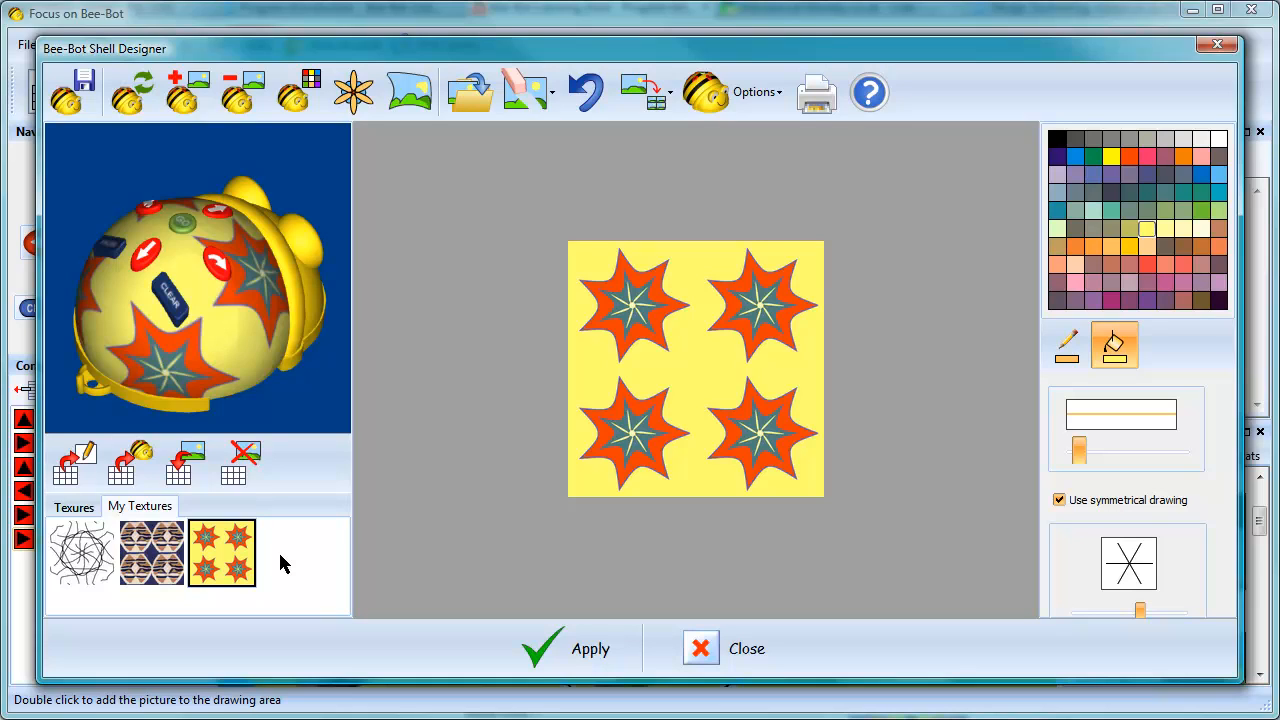
{"action": "mouse_move", "coordinate": [82, 558]}
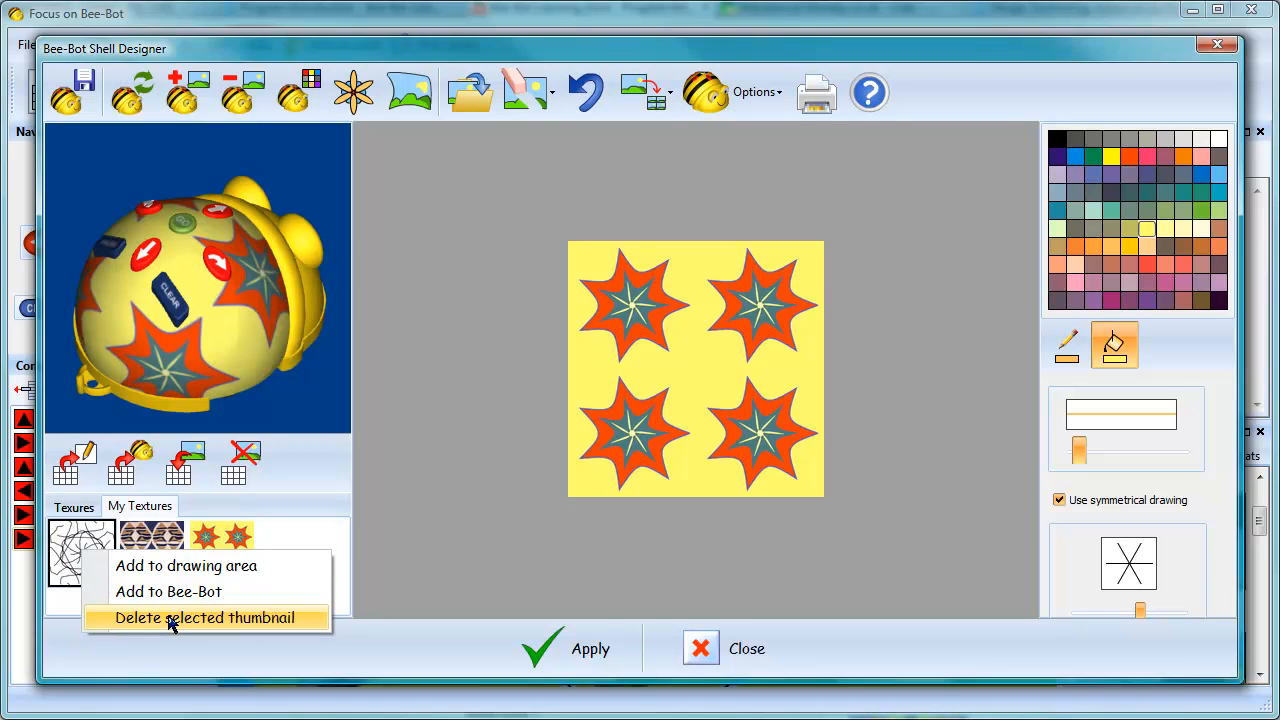
{"action": "left_click", "coordinate": [205, 617]}
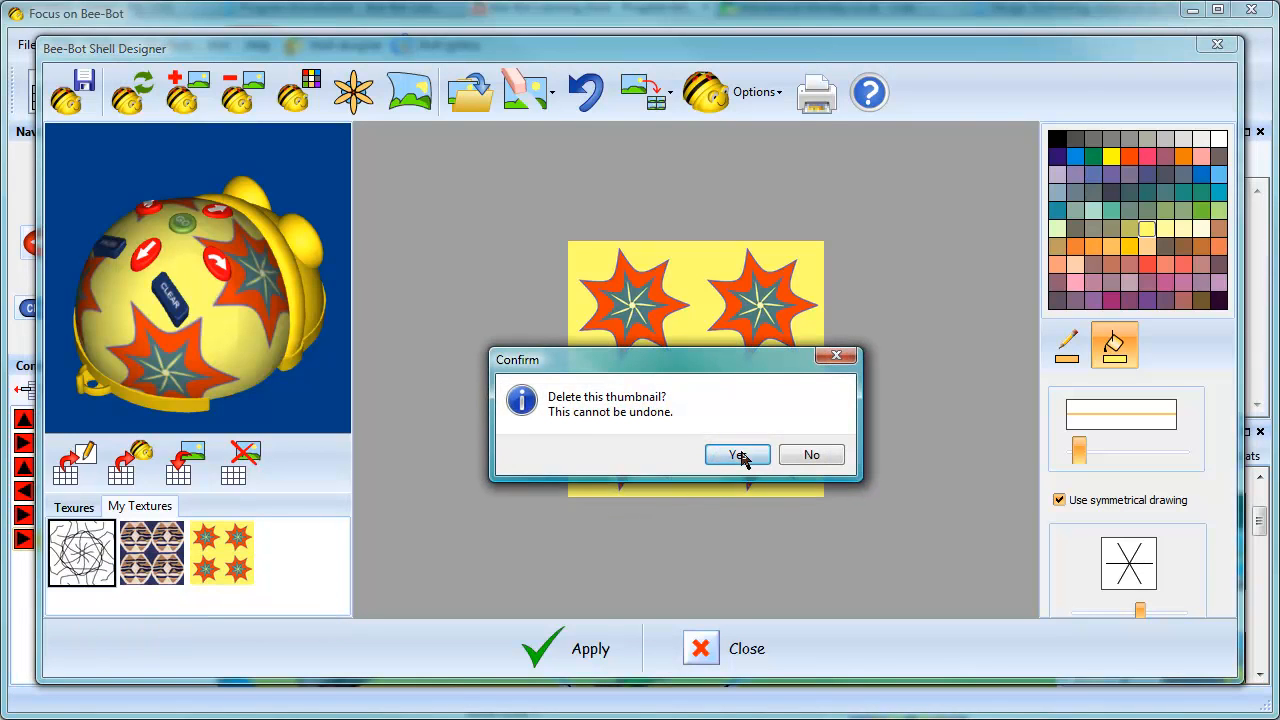
{"action": "left_click", "coordinate": [738, 455]}
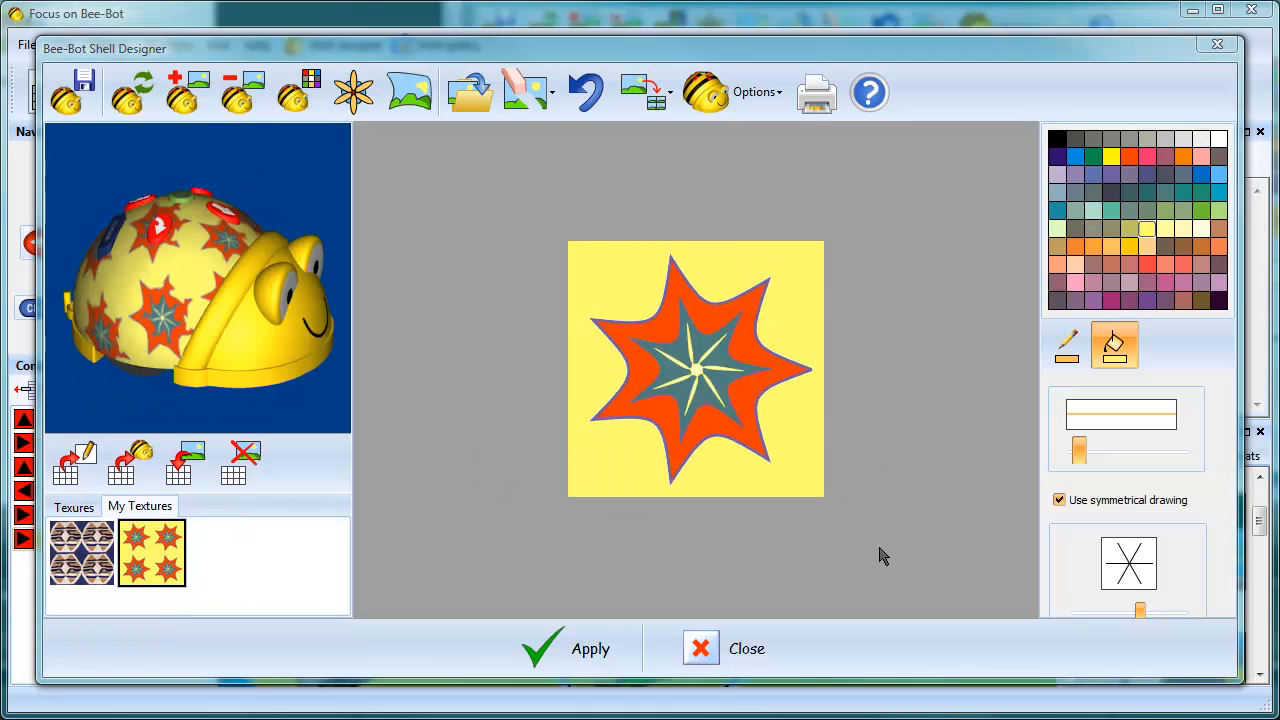